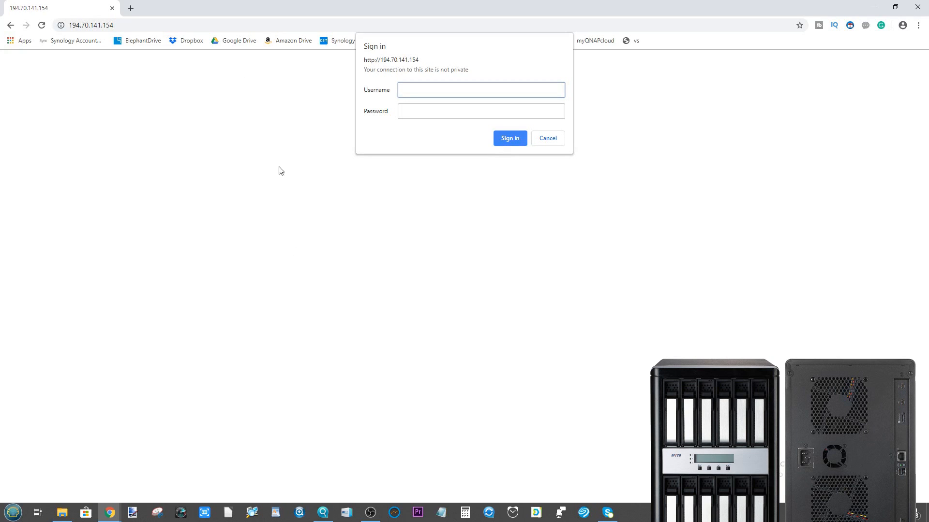
mouse_move(139, 8)
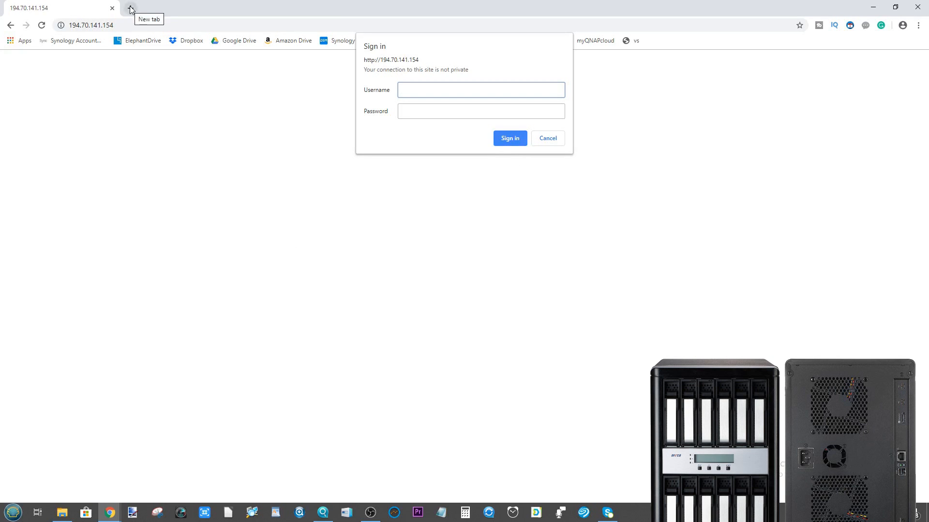
- Search Google for 'areca thunderbolt 3' in a new tab
text(areca thunderbolt 3)
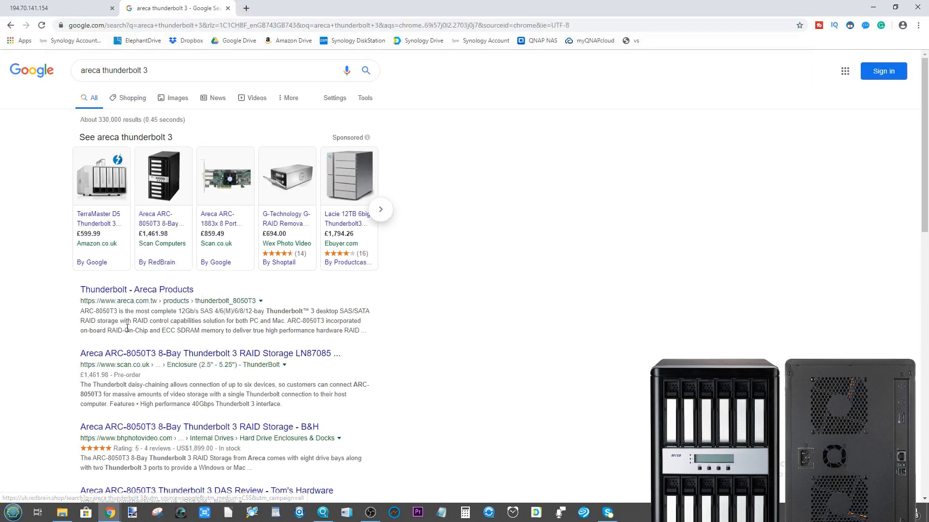
- Open the 'Thunderbolt - Areca Products' result and scroll through the ARC-8050T3 page
click(121, 289)
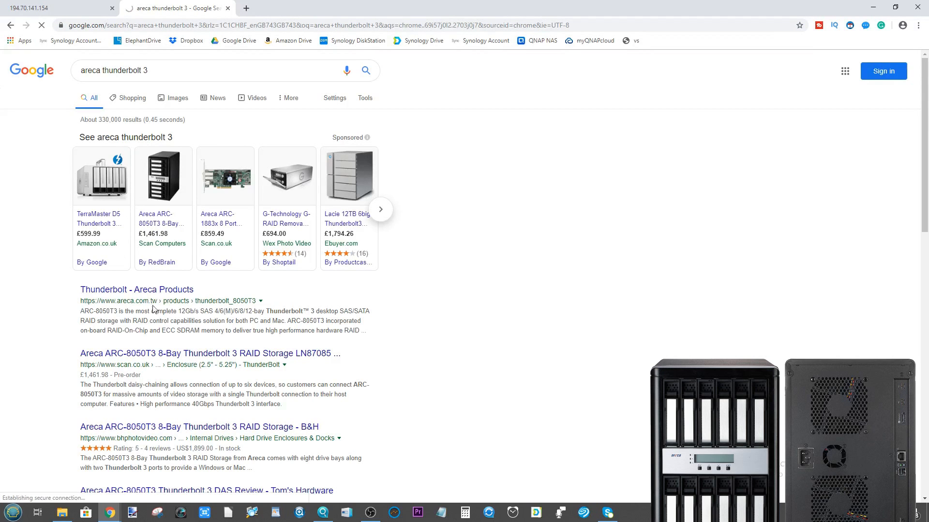
click(127, 290)
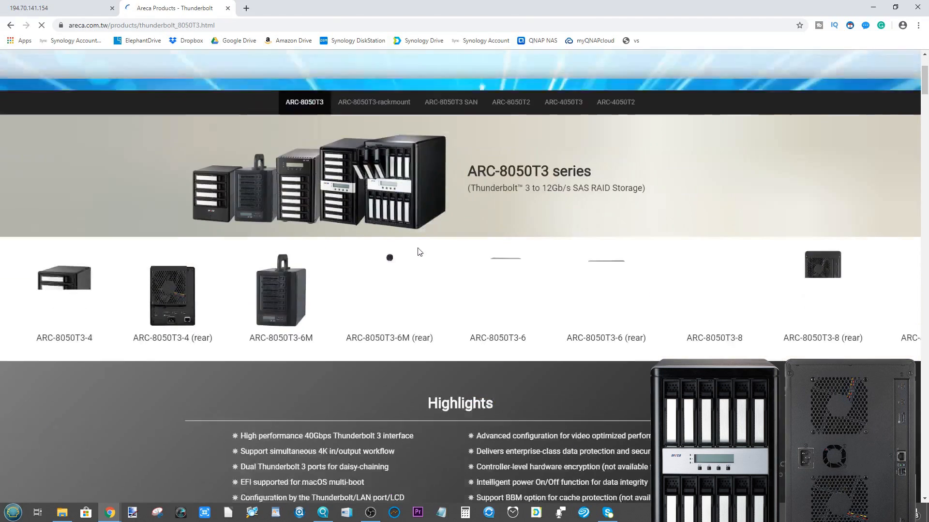
scroll(down, 3)
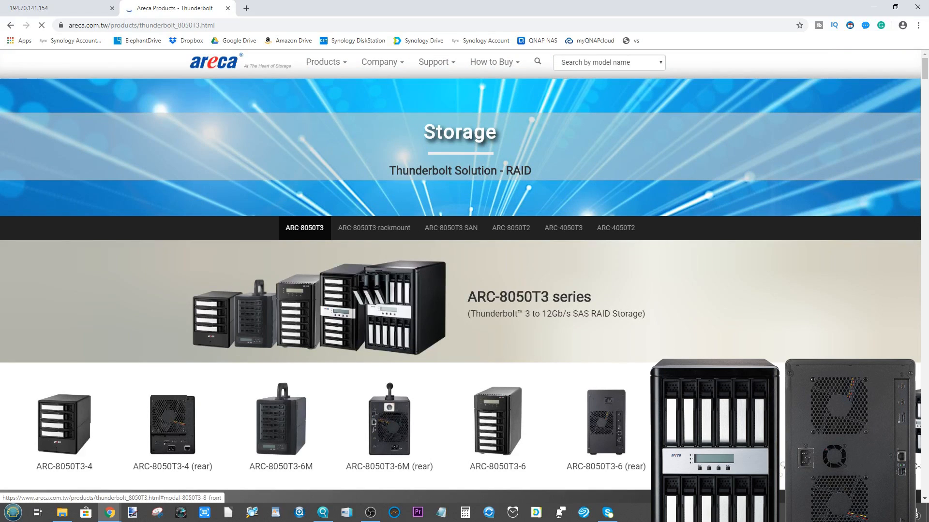
mouse_move(333, 431)
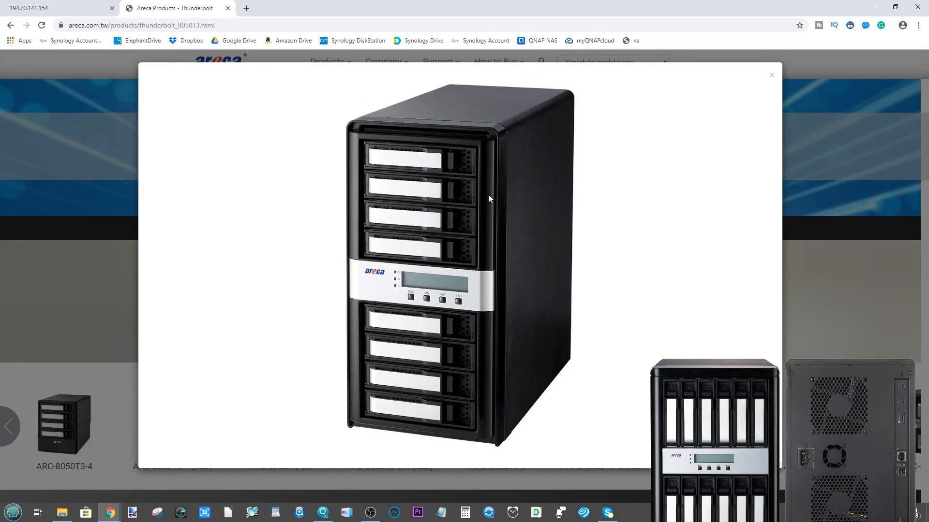
mouse_move(479, 302)
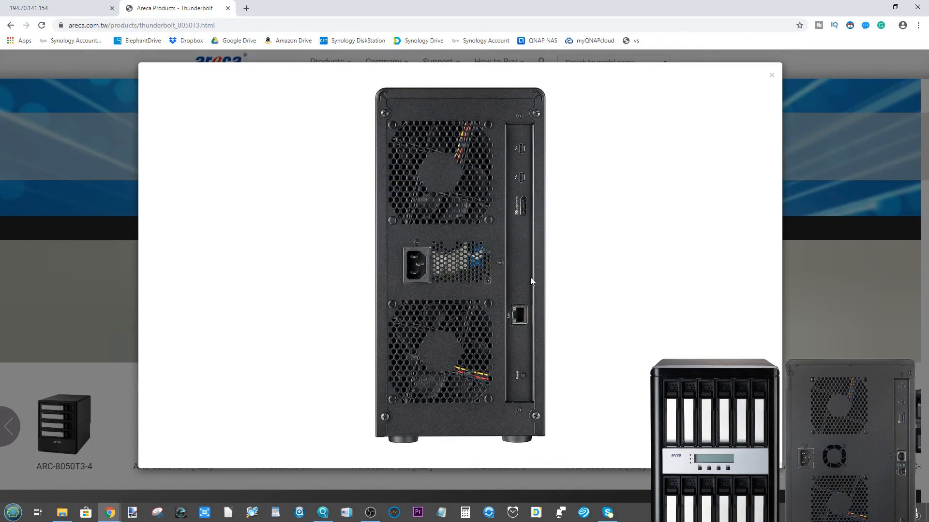
mouse_move(554, 304)
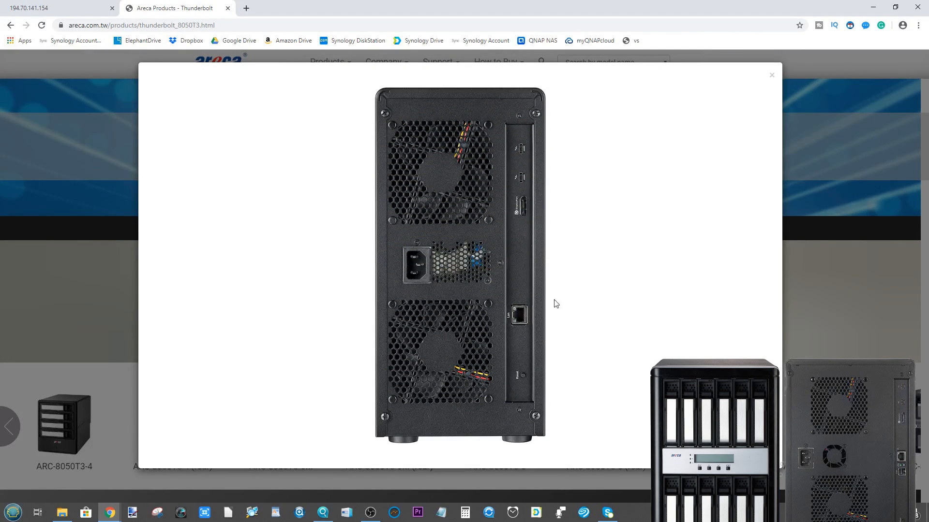
mouse_move(515, 270)
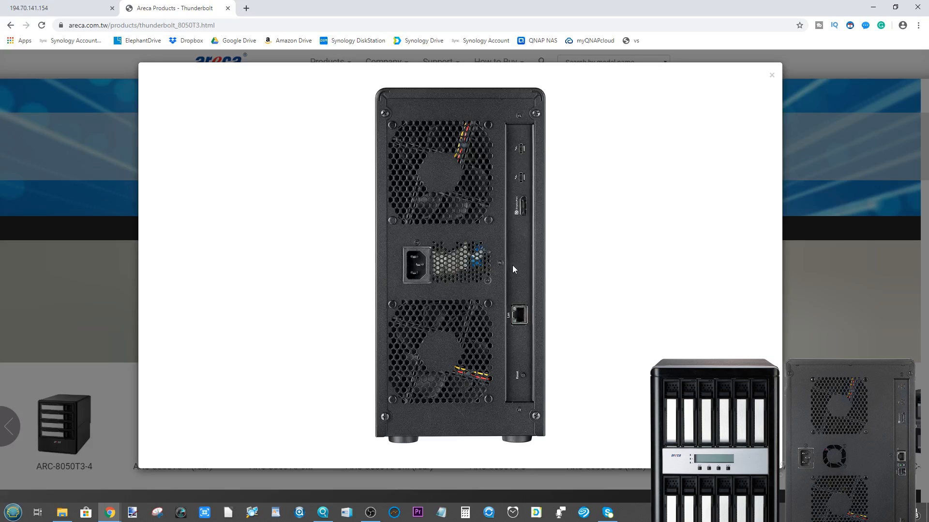
mouse_move(526, 203)
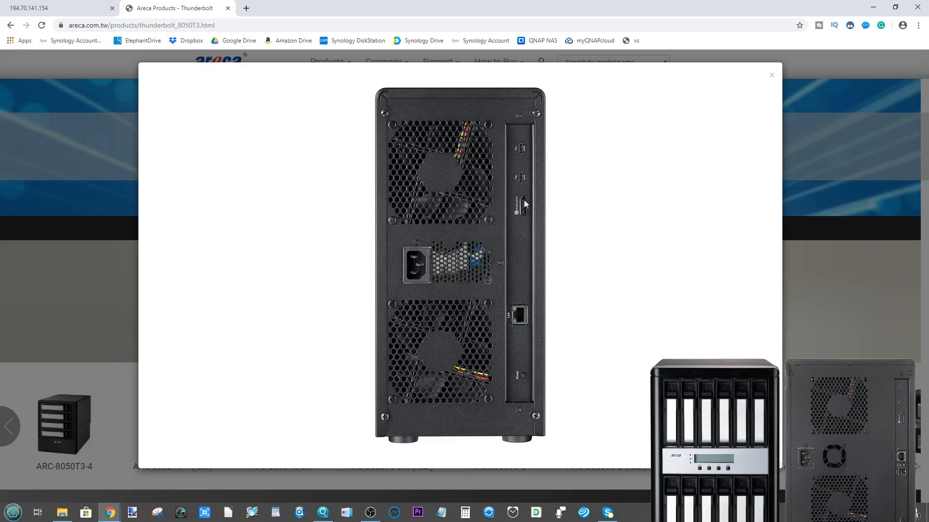
mouse_move(519, 168)
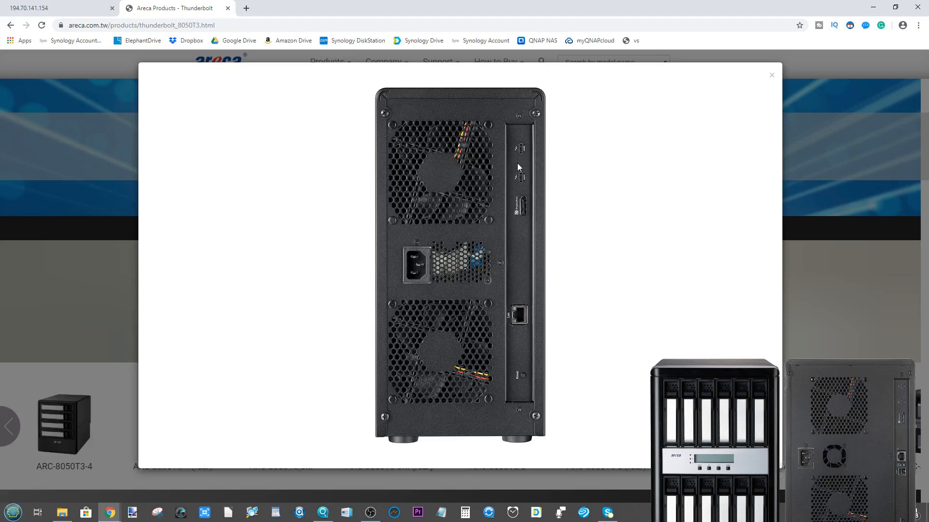
mouse_move(524, 299)
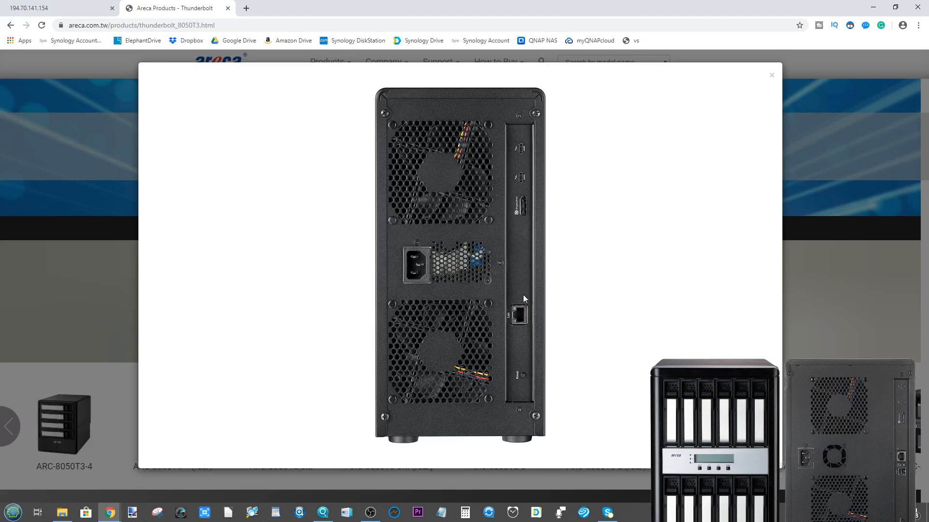
mouse_move(544, 323)
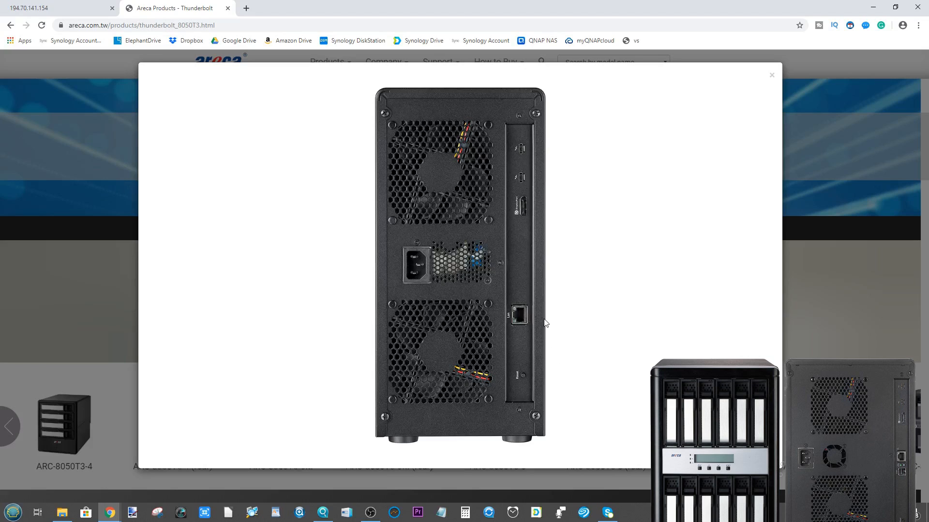
mouse_move(514, 338)
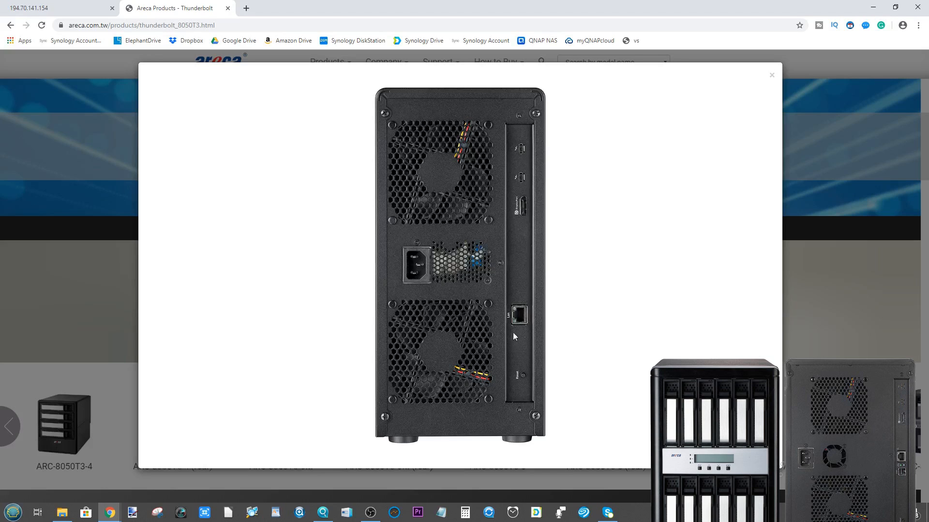
mouse_move(519, 318)
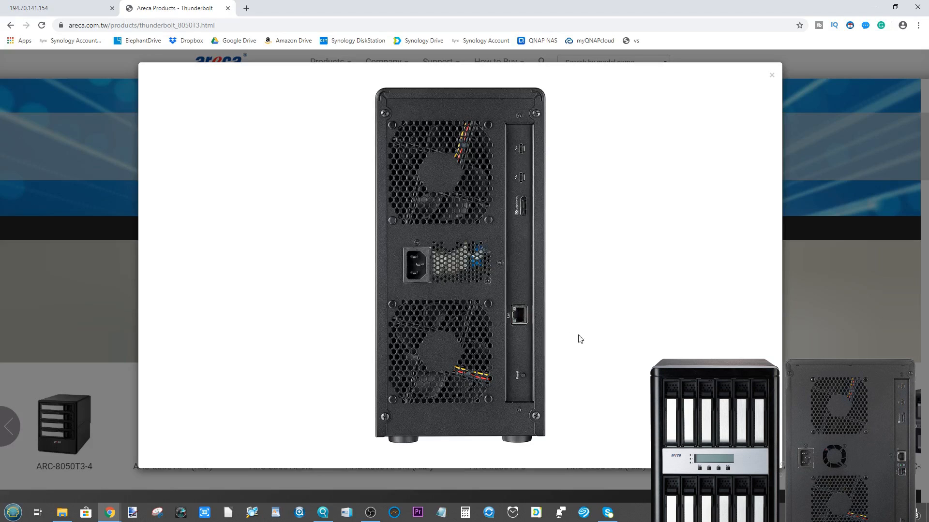
mouse_move(522, 317)
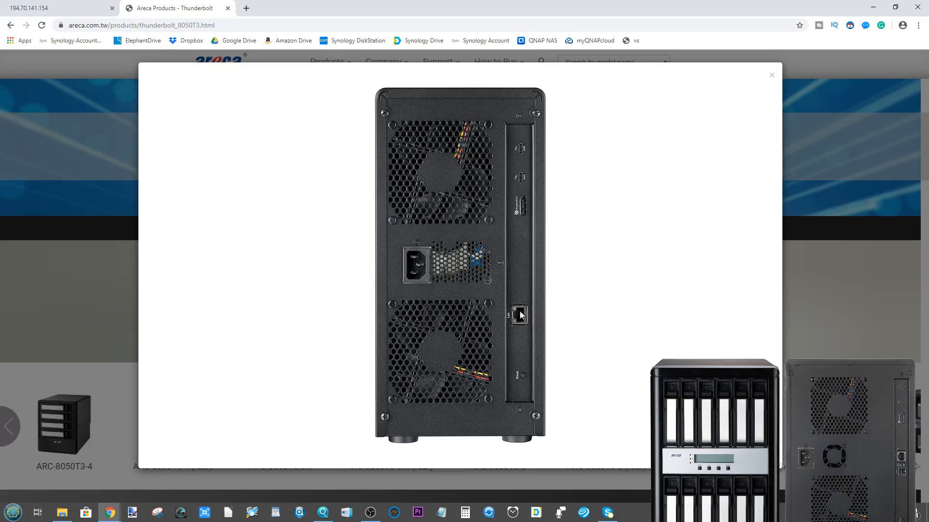
mouse_move(540, 344)
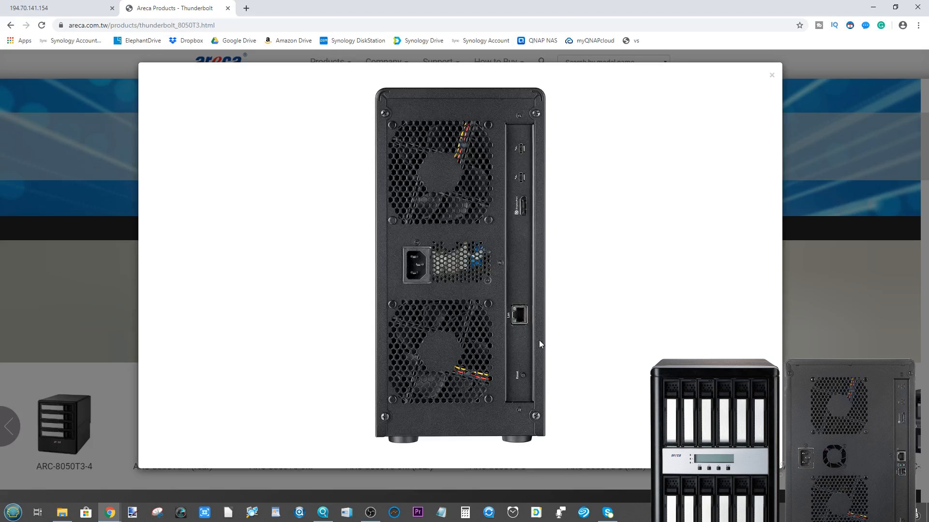
mouse_move(532, 314)
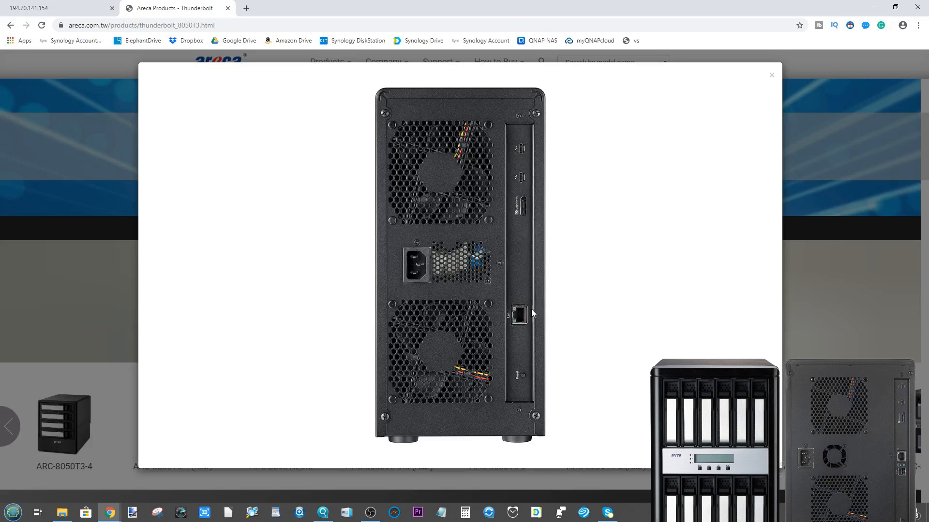
mouse_move(497, 294)
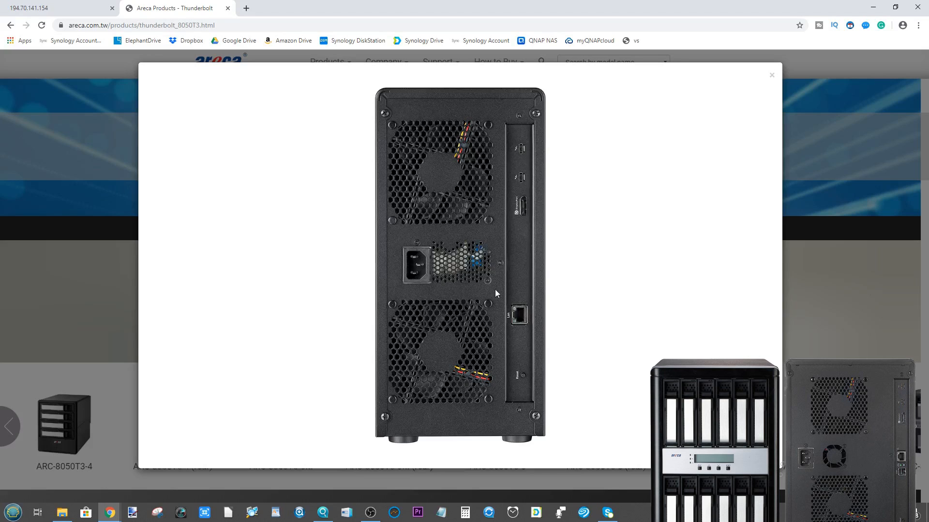
mouse_move(570, 341)
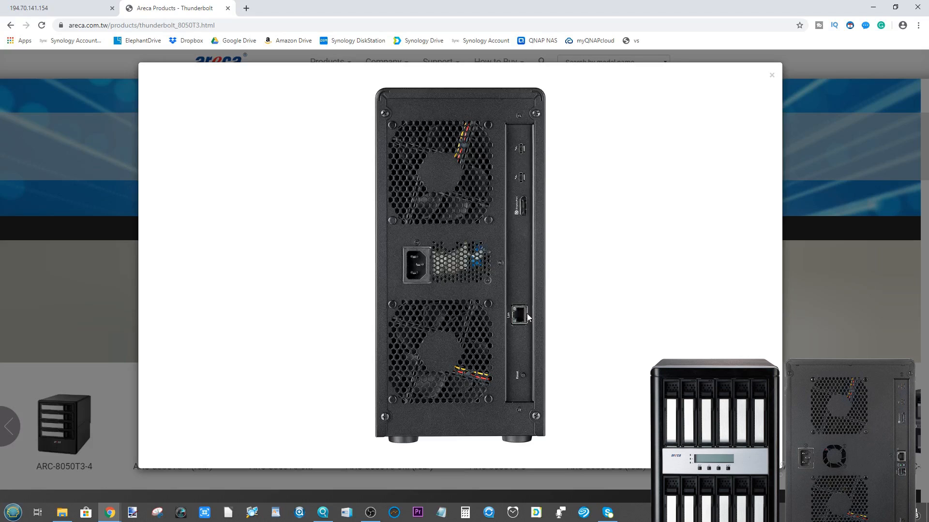
mouse_move(771, 75)
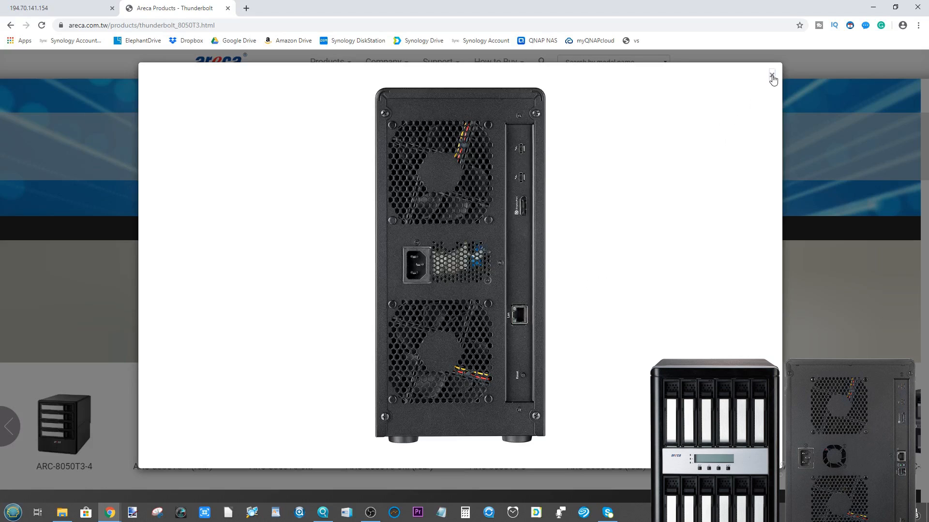
- Close the enlarged rear photo and search the Start menu for 'ipscanner'
click(772, 73)
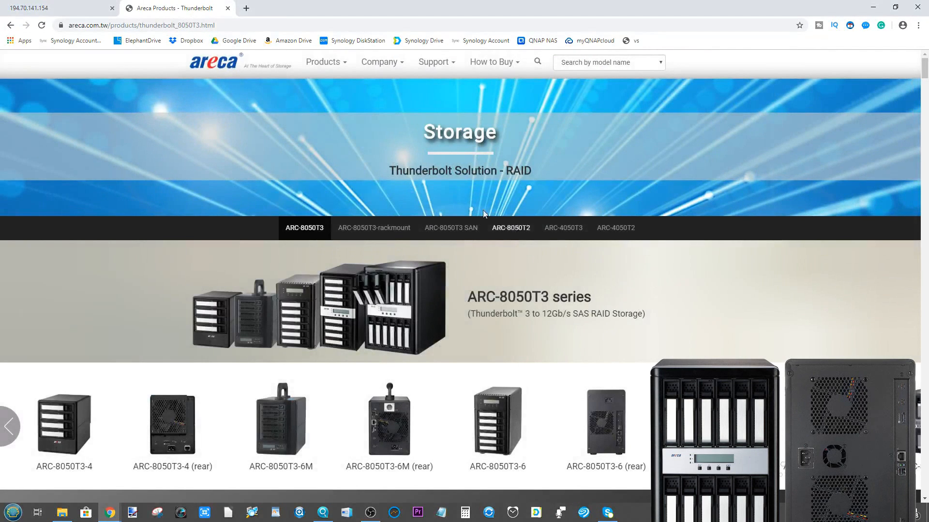
mouse_move(866, 356)
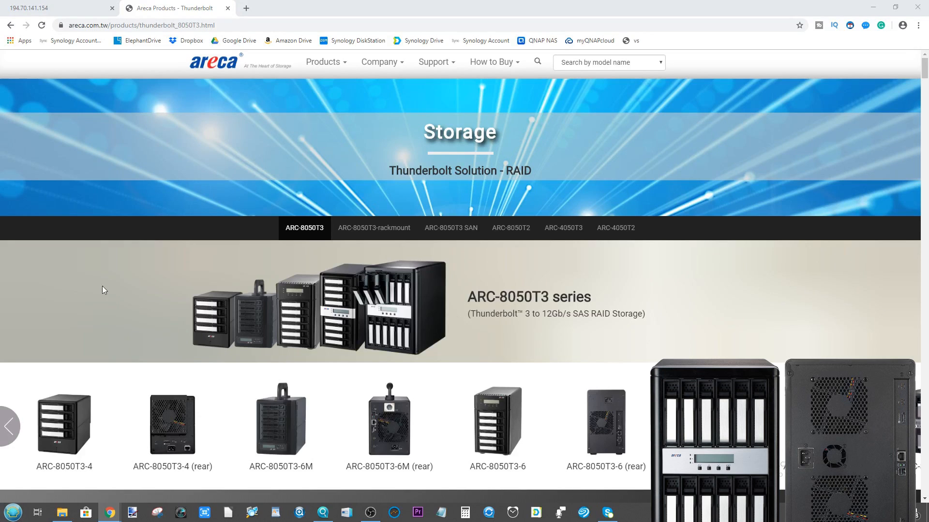
click(13, 513)
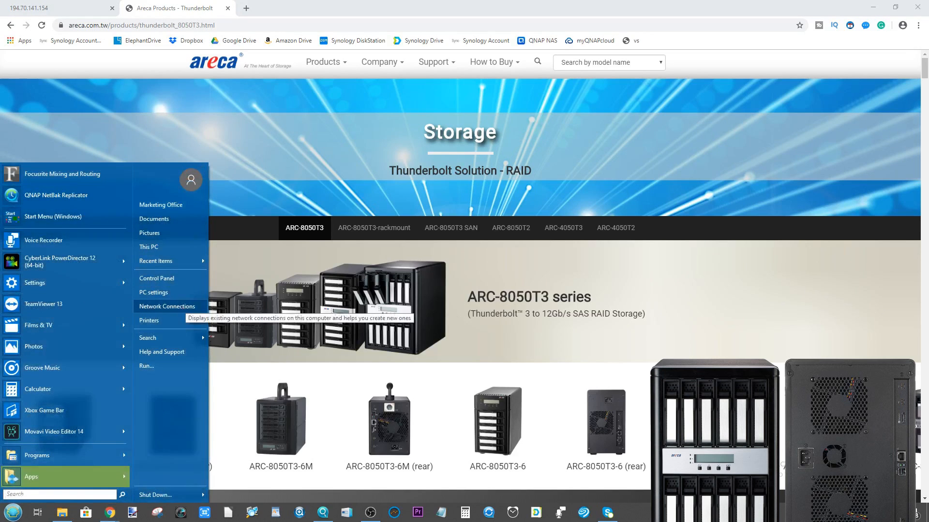
text(ipscanner)
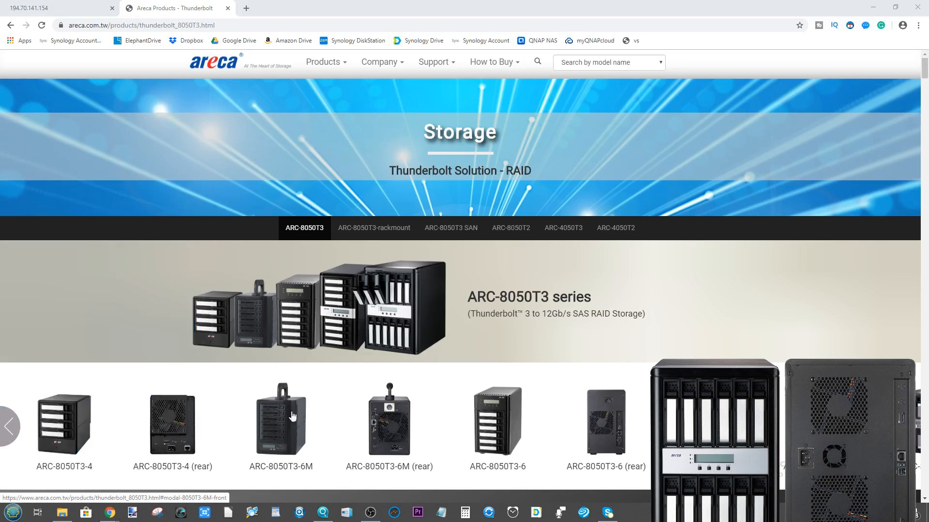
- Scan 194.70.141.1-254 in Advanced IP Scanner, review the four devices, then close it
click(252, 512)
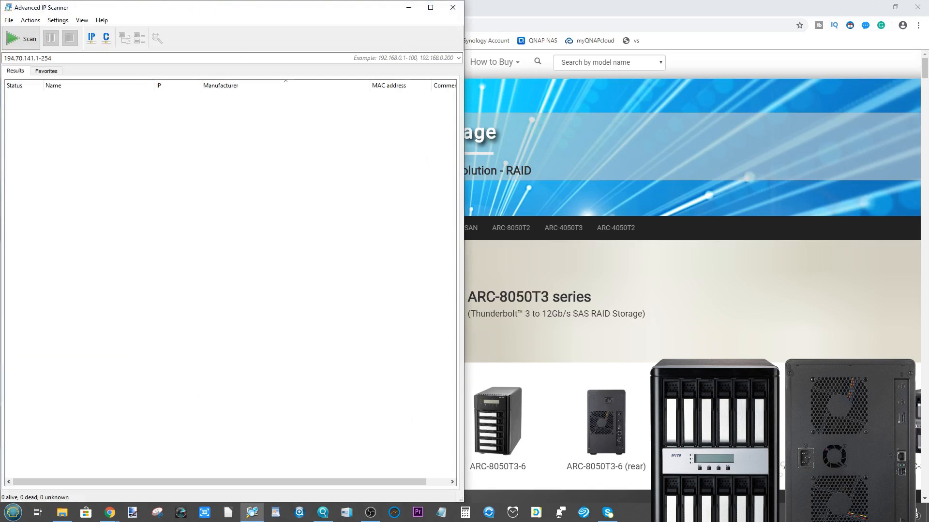
mouse_move(266, 336)
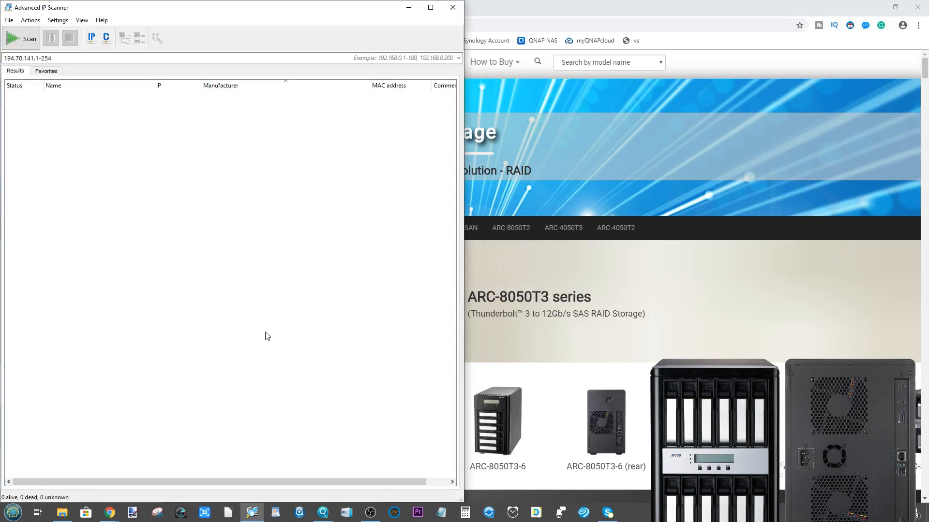
click(23, 39)
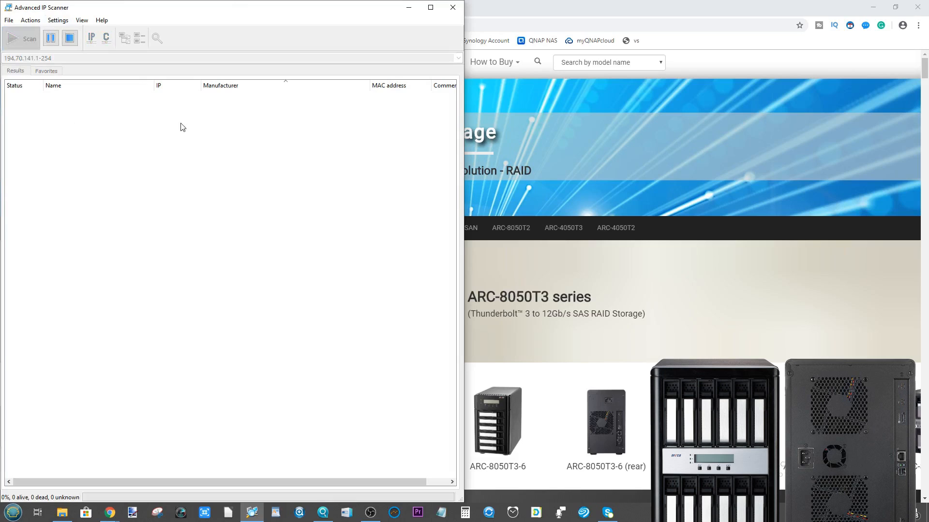
mouse_move(61, 8)
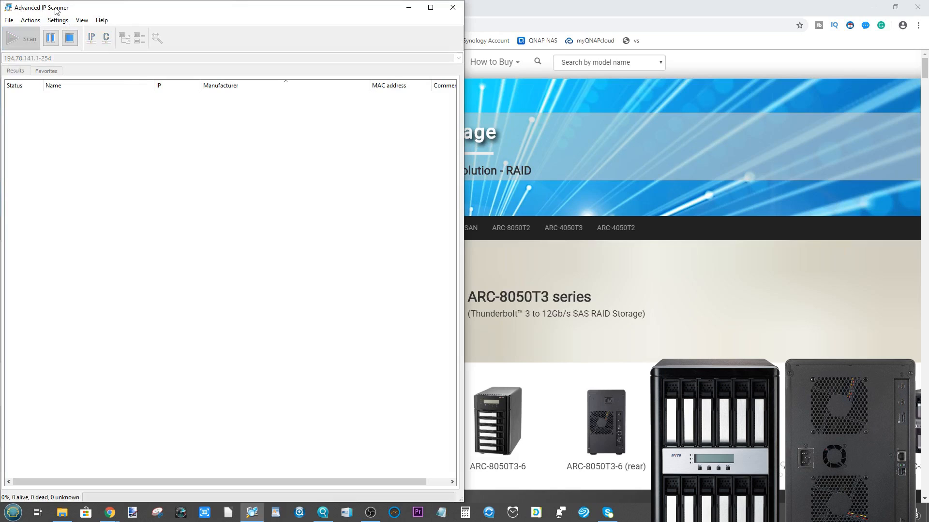
click(24, 38)
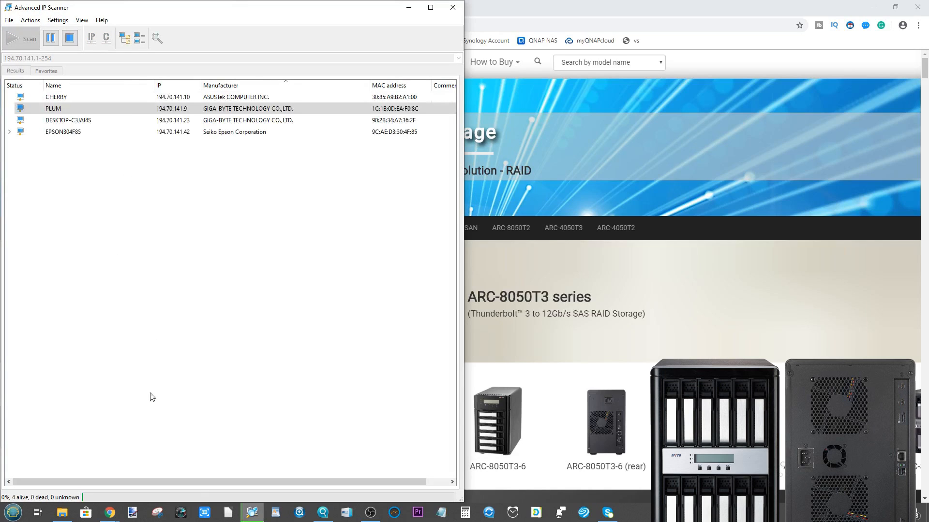
mouse_move(59, 120)
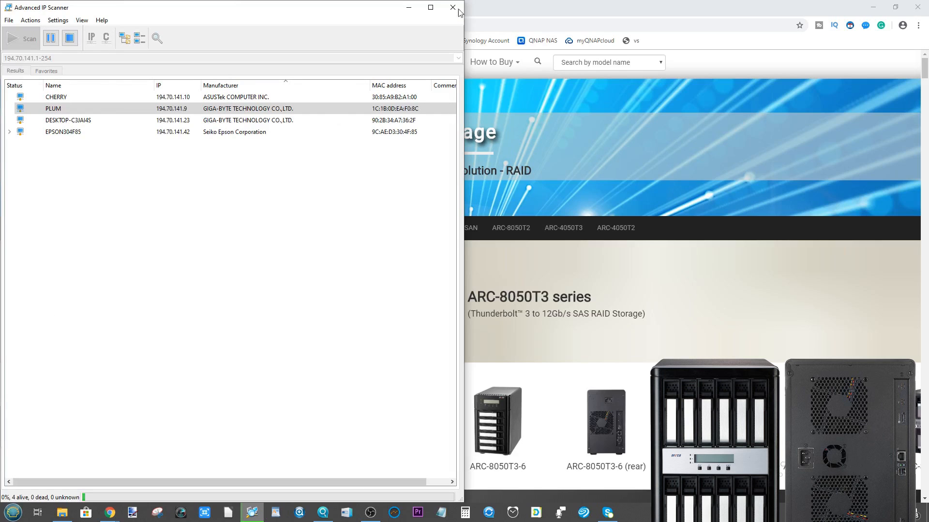
click(449, 9)
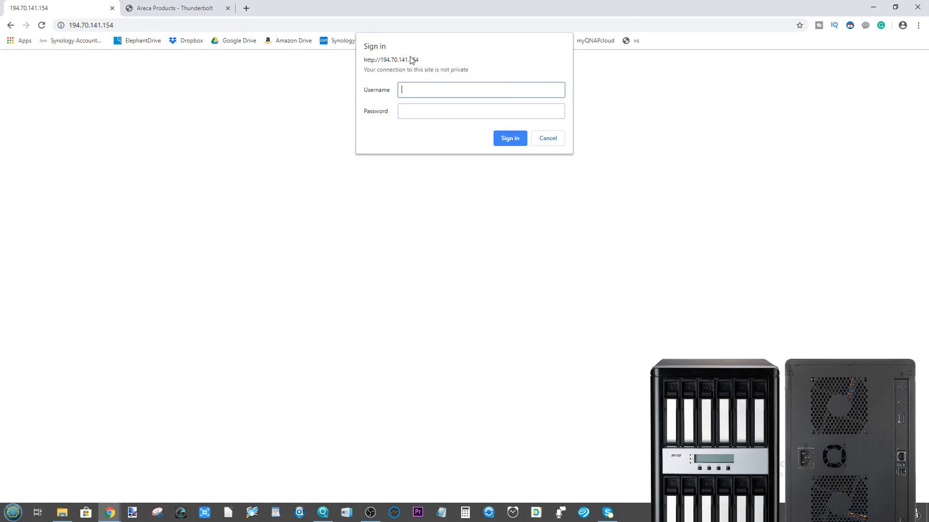
mouse_move(432, 60)
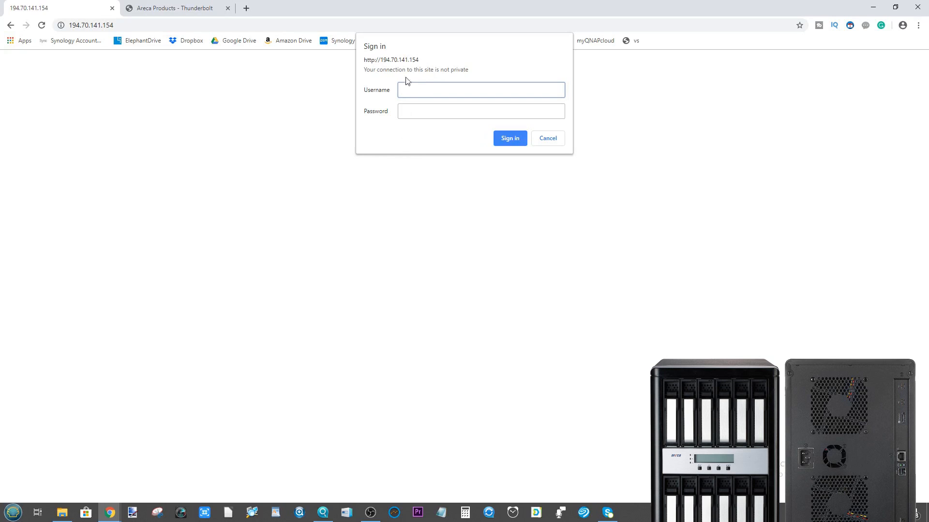
mouse_move(383, 64)
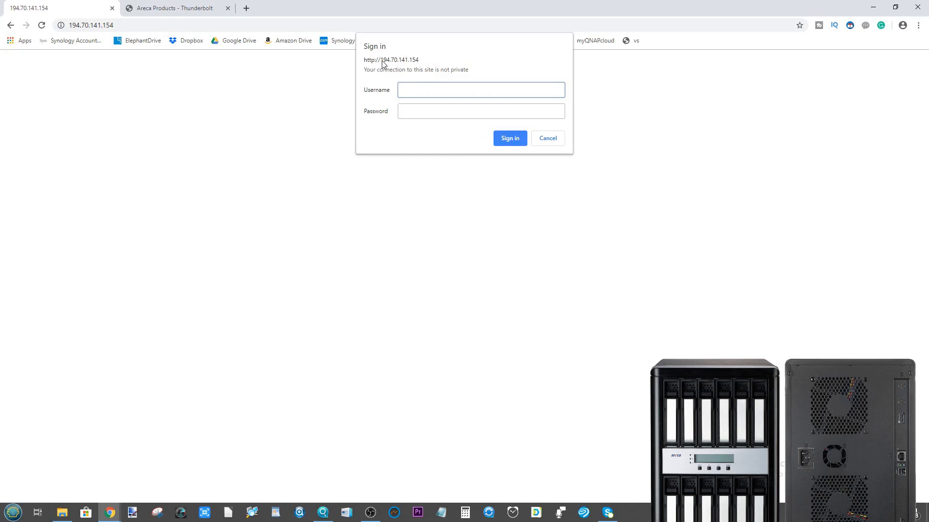
mouse_move(372, 63)
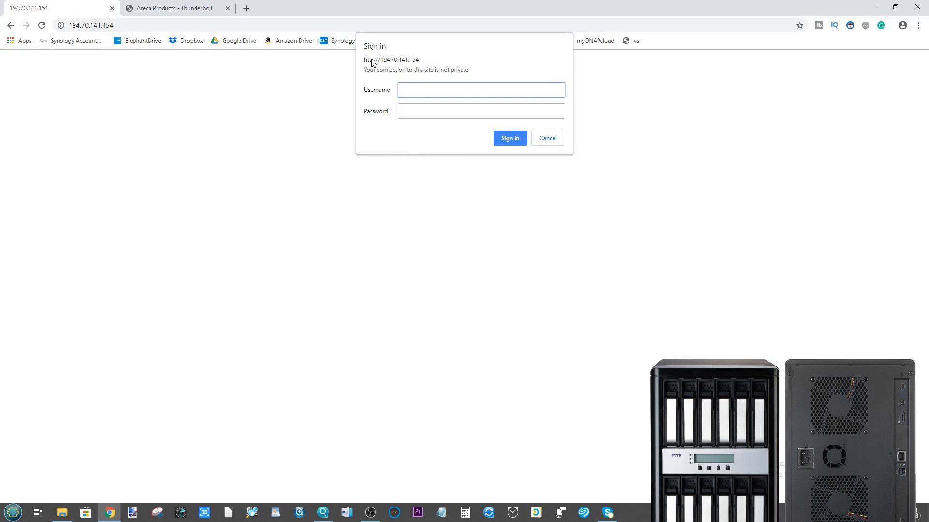
- Sign in to 194.70.141.154 with username 'admin' and its password
click(481, 90)
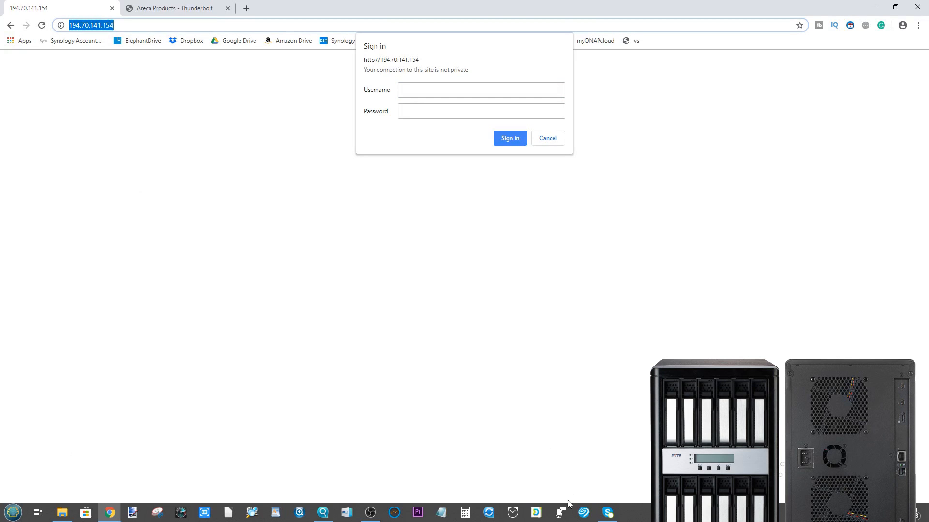
mouse_move(110, 512)
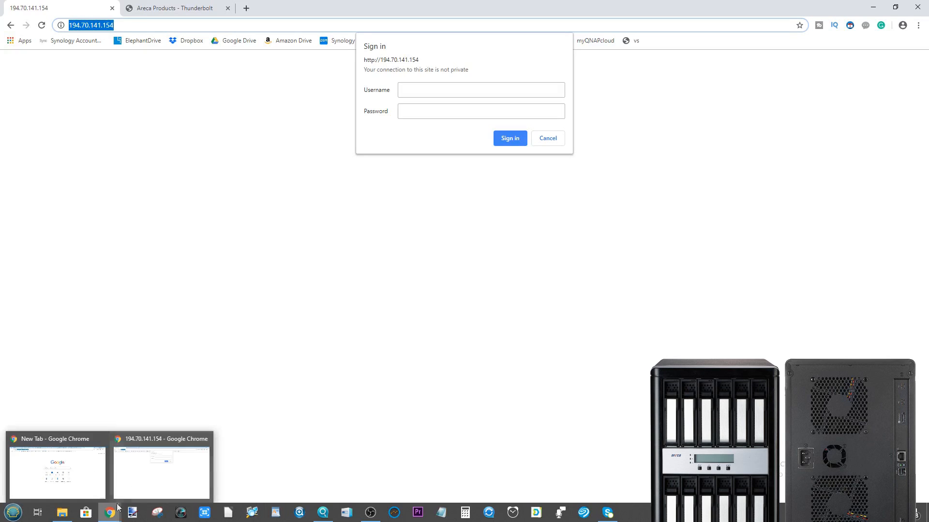
click(481, 90)
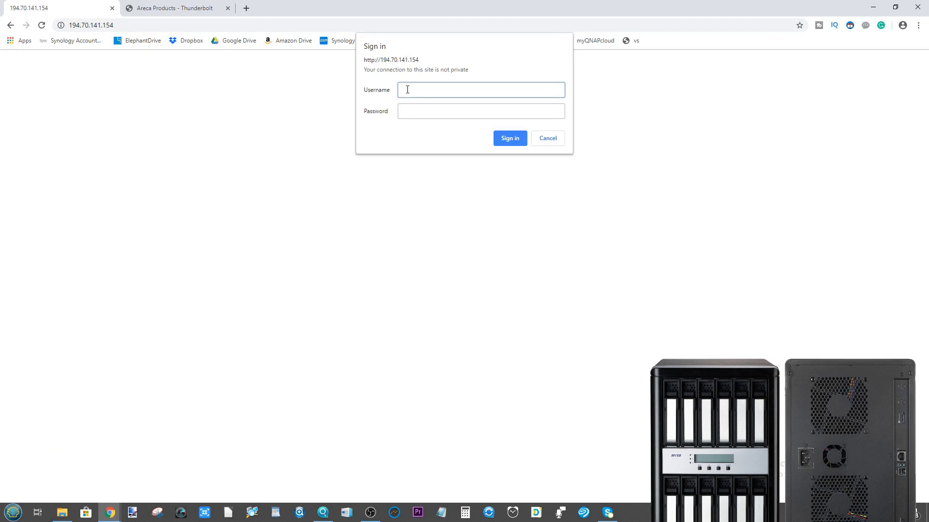
text(admin)
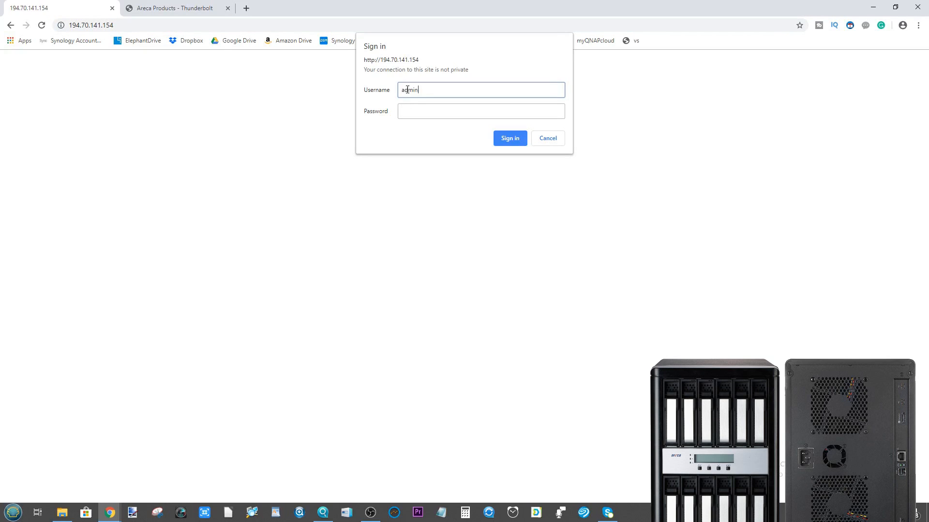
text(••)
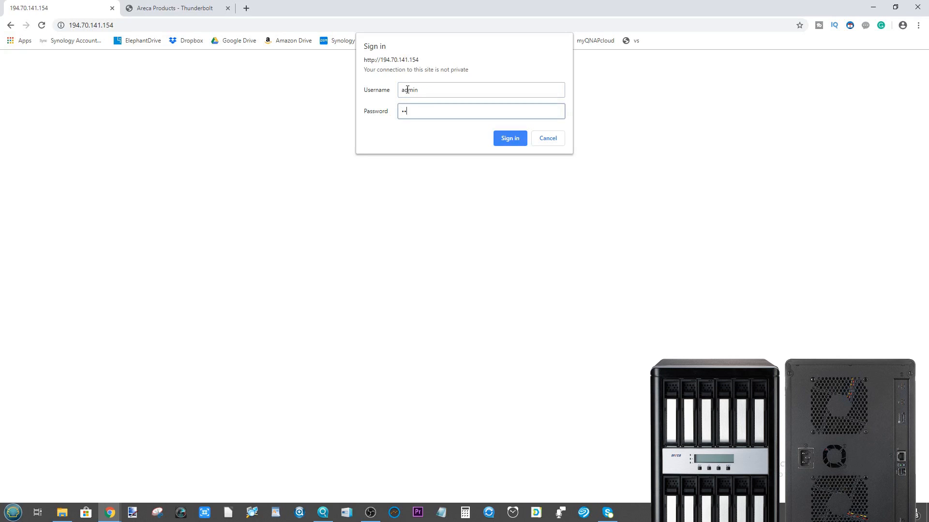
click(510, 138)
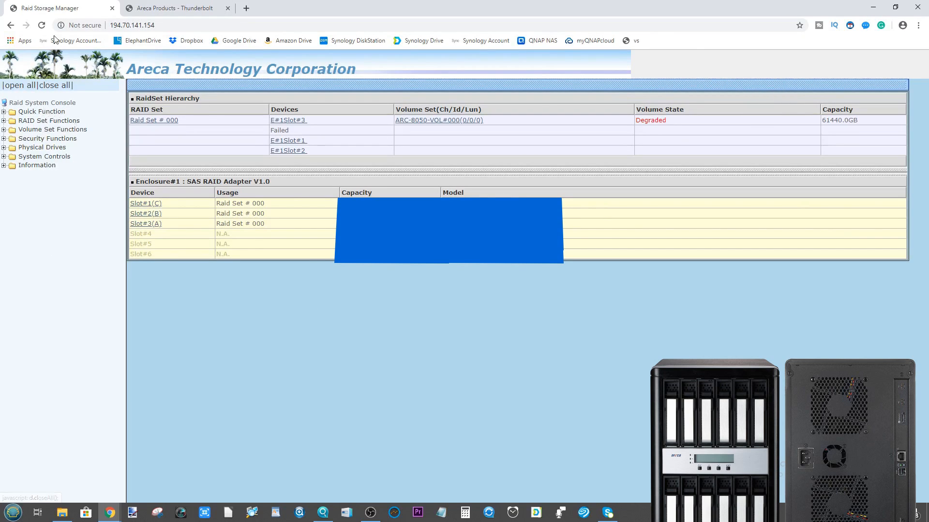
mouse_move(697, 82)
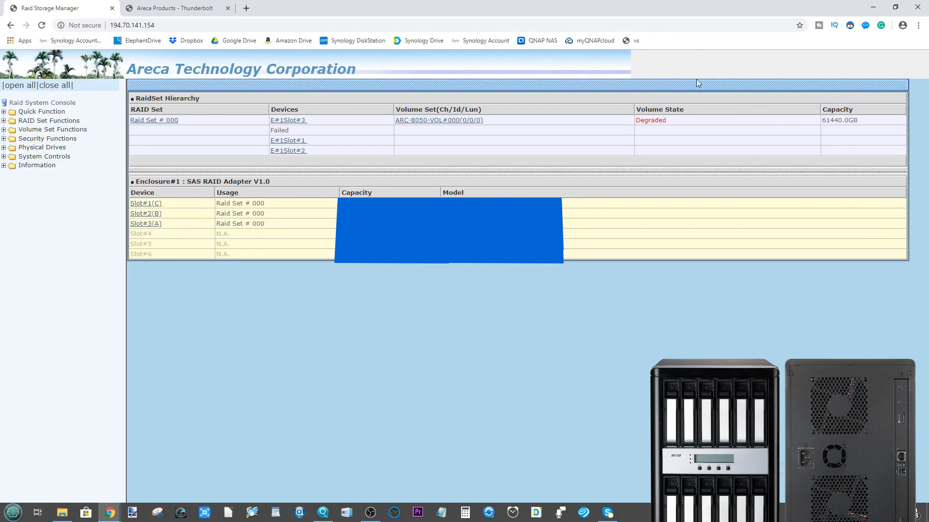
- Expand Quick Function and run Quick Create, getting a 'RAID set already exists' response
click(138, 25)
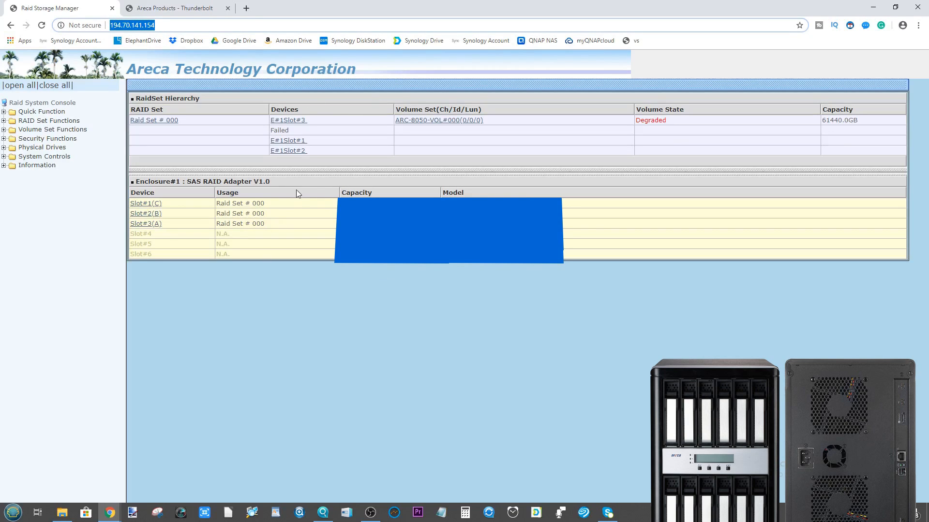
mouse_move(40, 115)
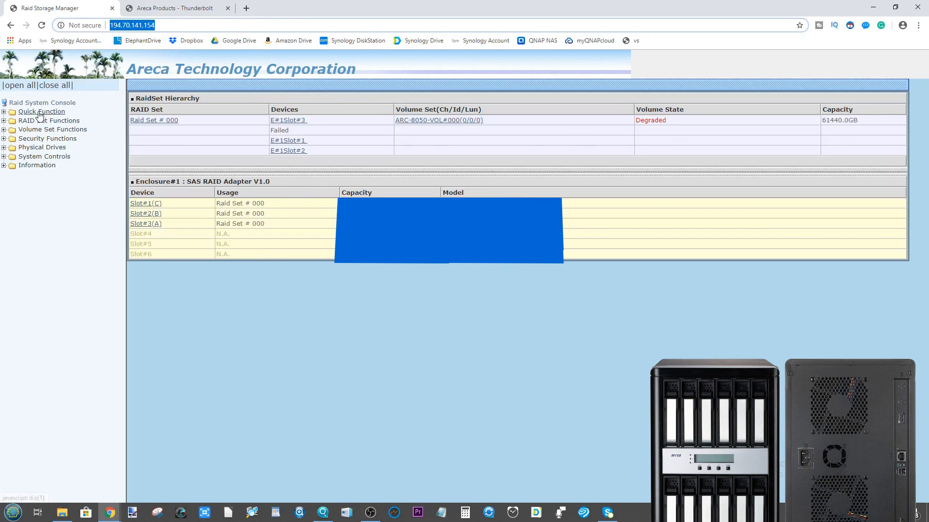
click(39, 111)
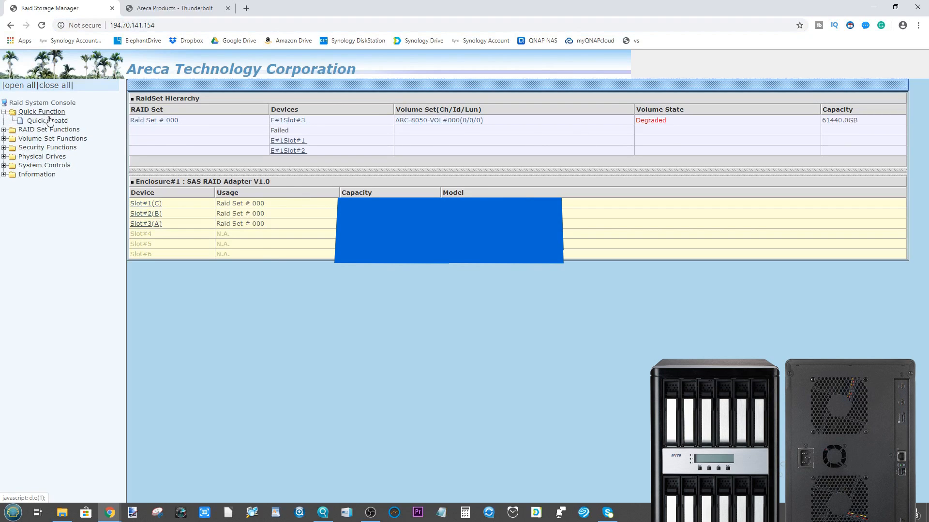
click(43, 121)
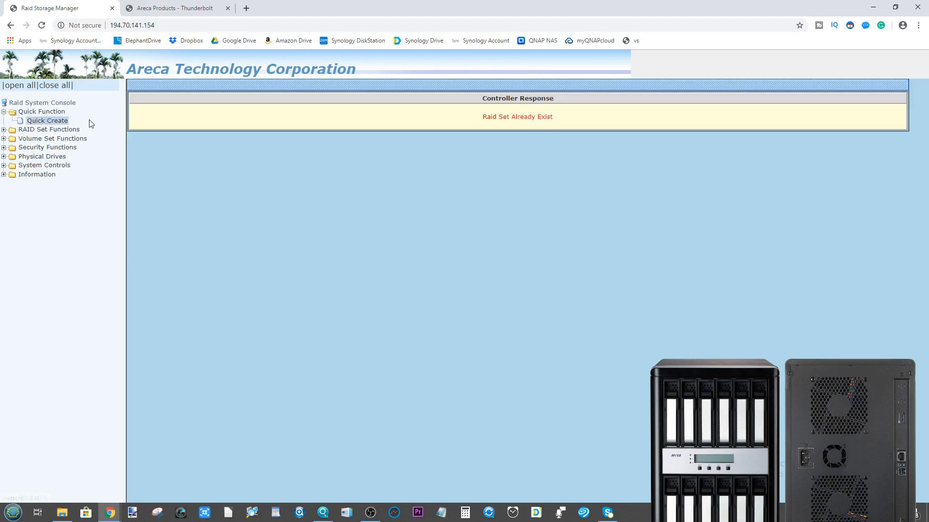
- Expand RAID Set Functions, then switch to the product tab's enlarged rear photo
click(48, 129)
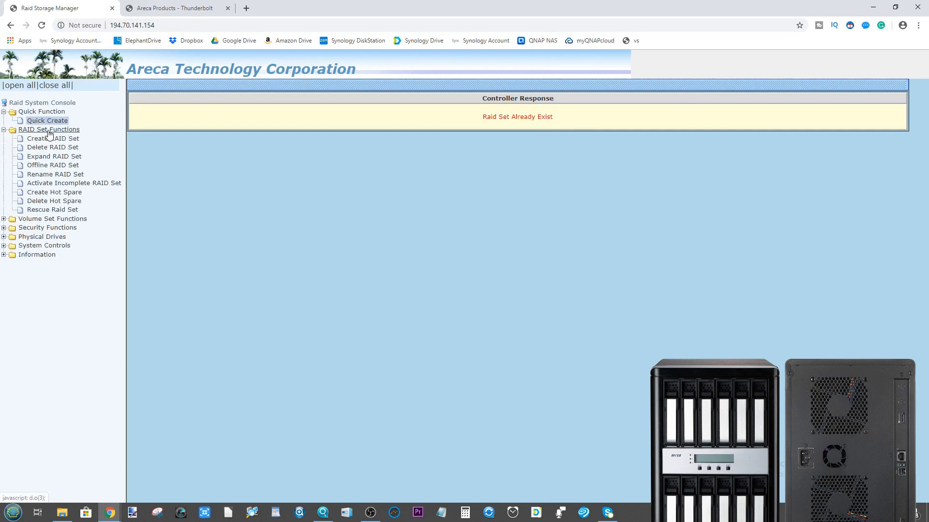
mouse_move(52, 209)
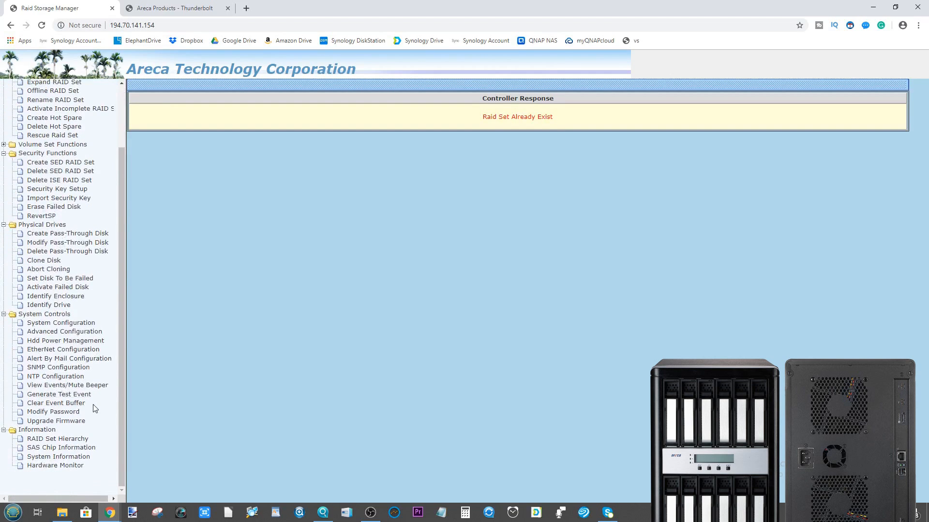
mouse_move(623, 100)
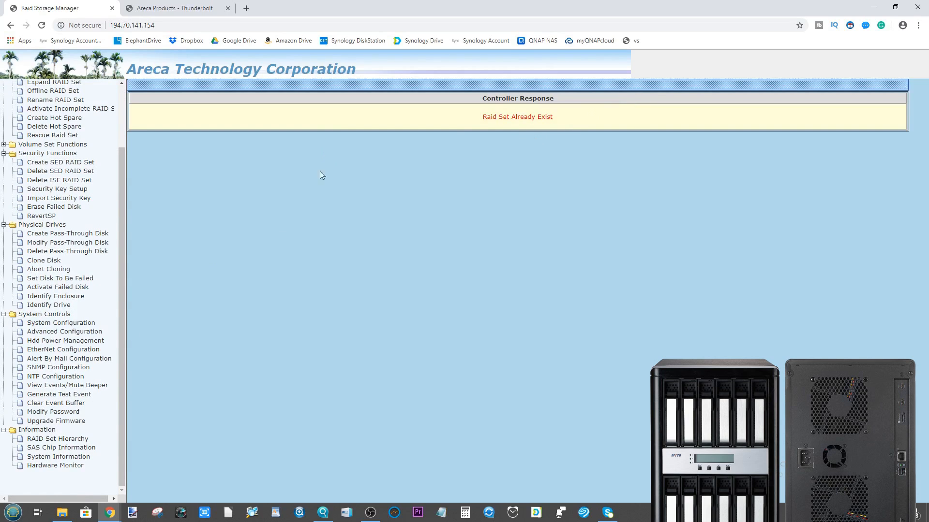
mouse_move(51, 135)
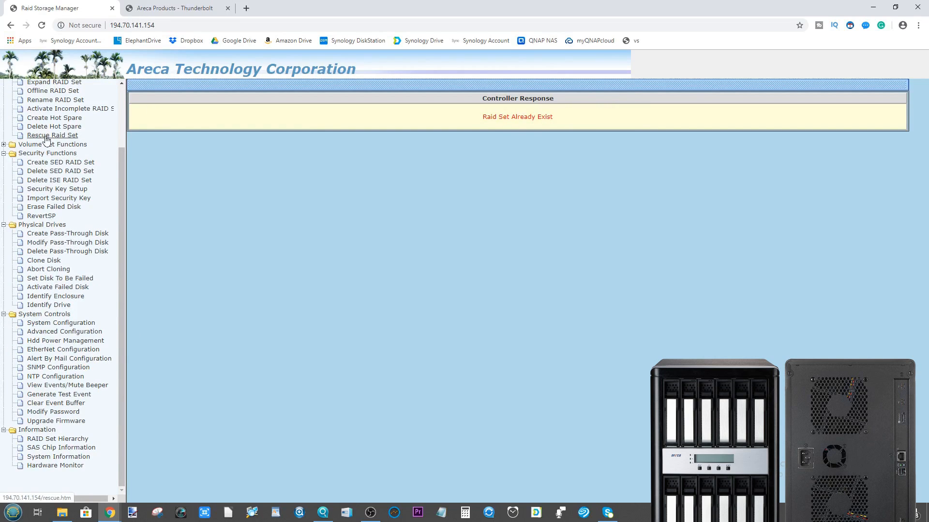
click(175, 8)
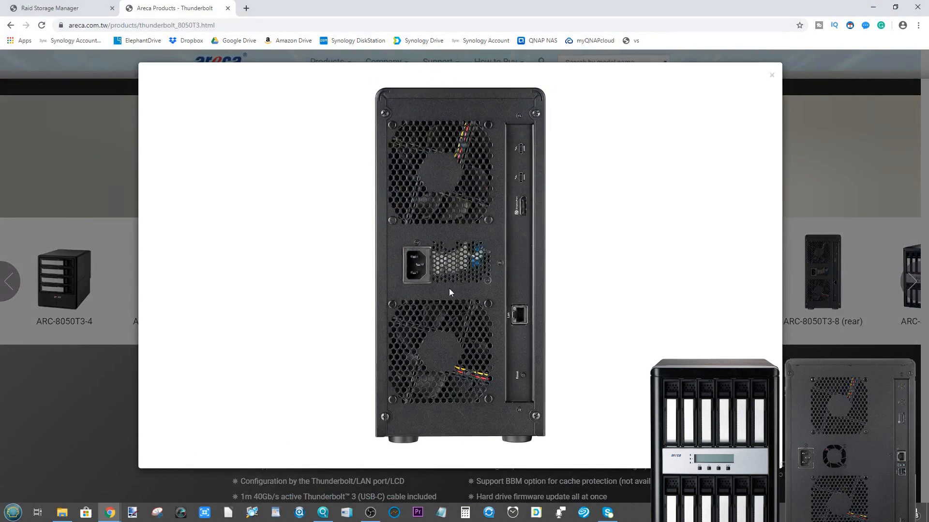
mouse_move(514, 145)
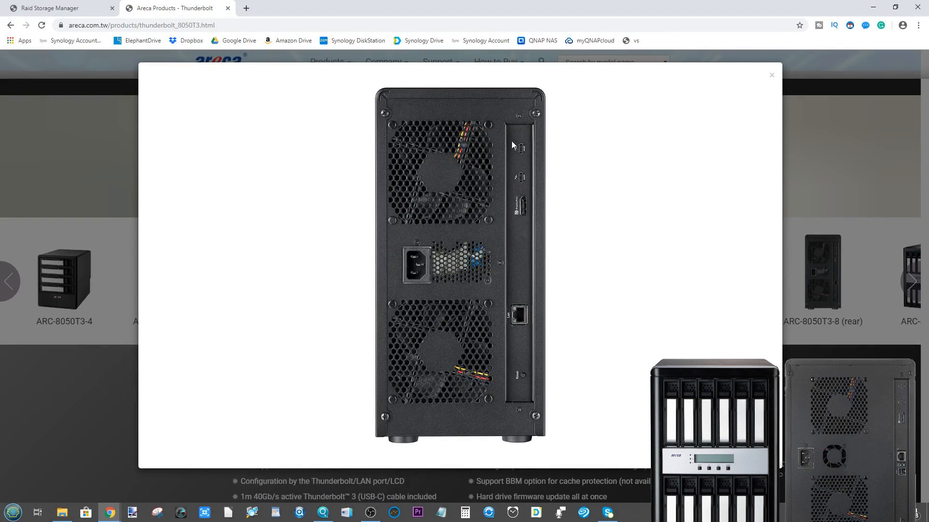
mouse_move(524, 148)
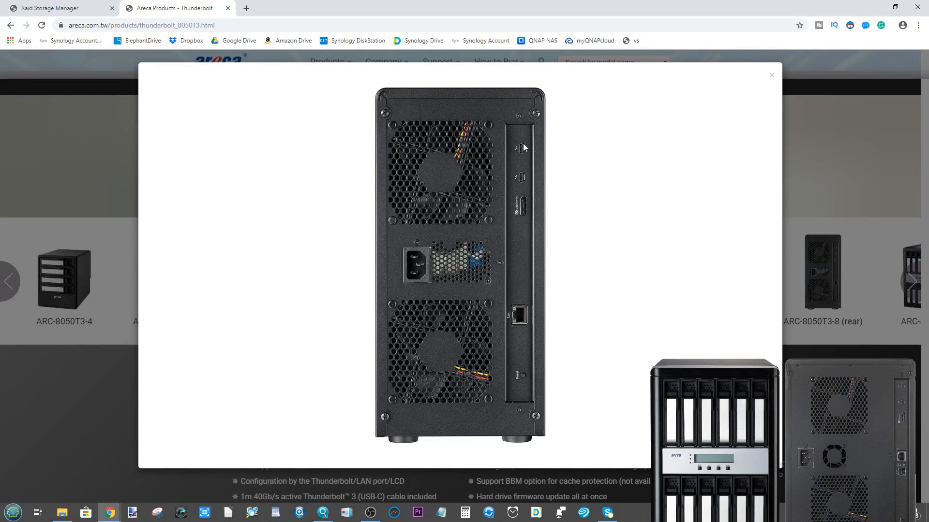
mouse_move(540, 185)
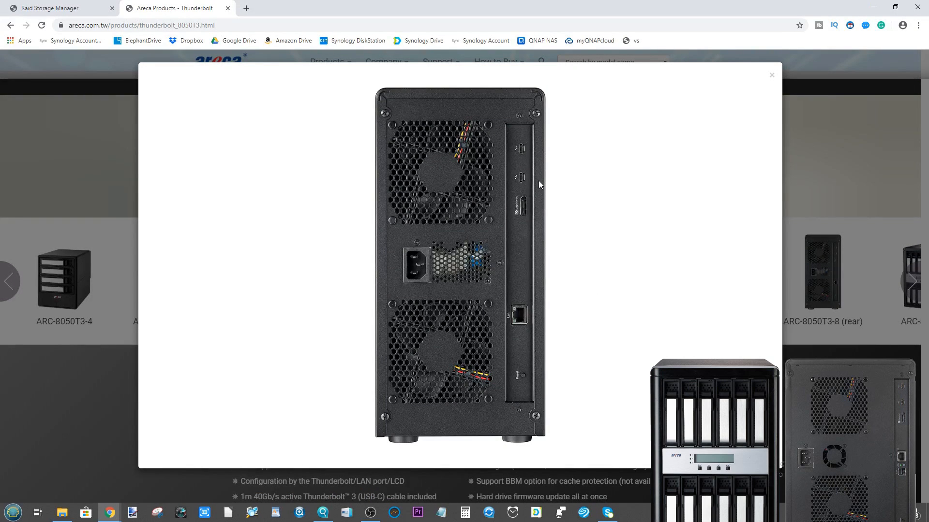
mouse_move(535, 151)
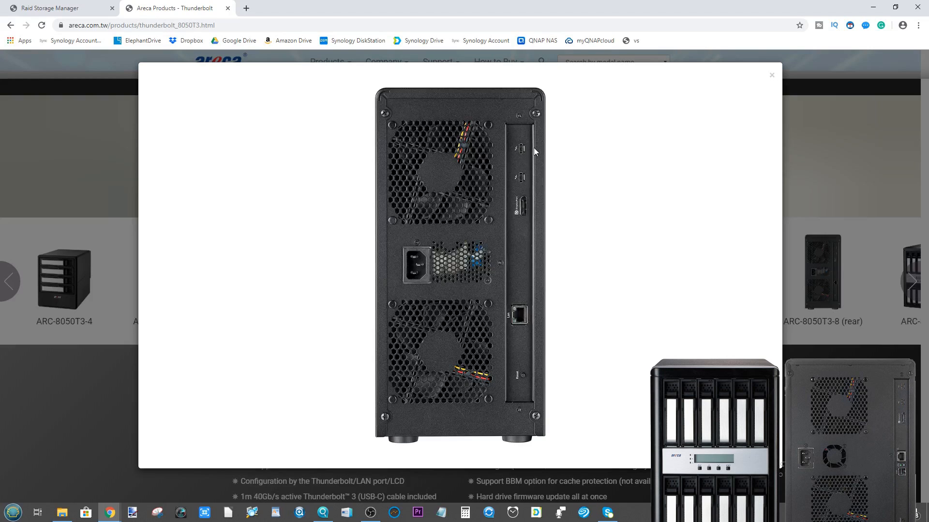
mouse_move(544, 296)
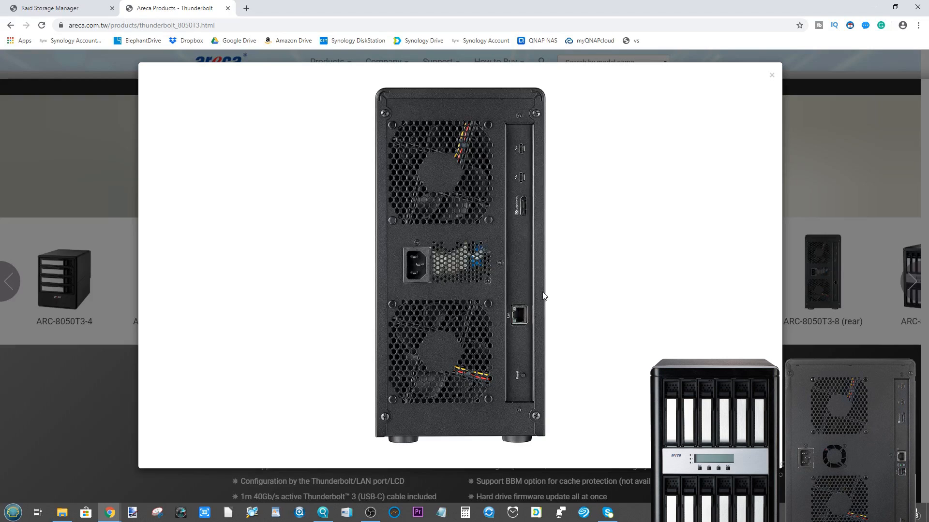
mouse_move(564, 286)
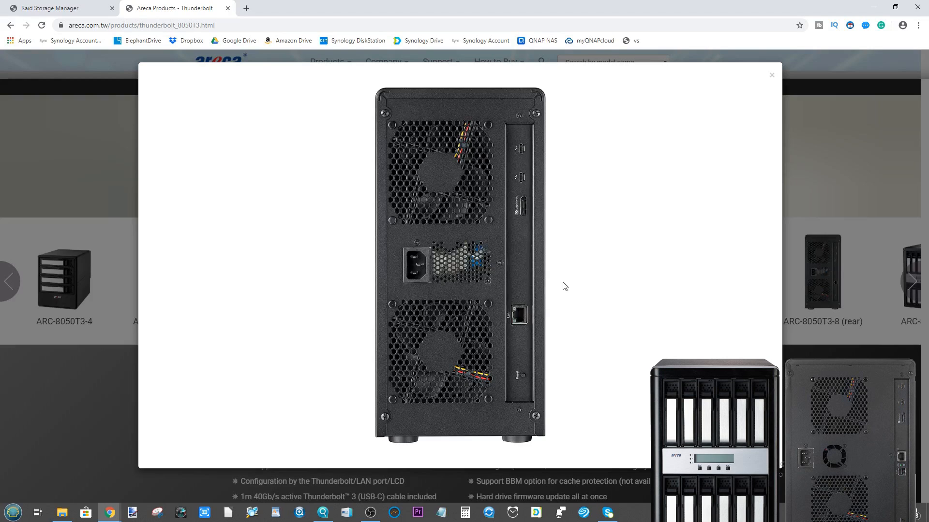
- Switch back to the Raid Storage Manager browser tab
click(49, 8)
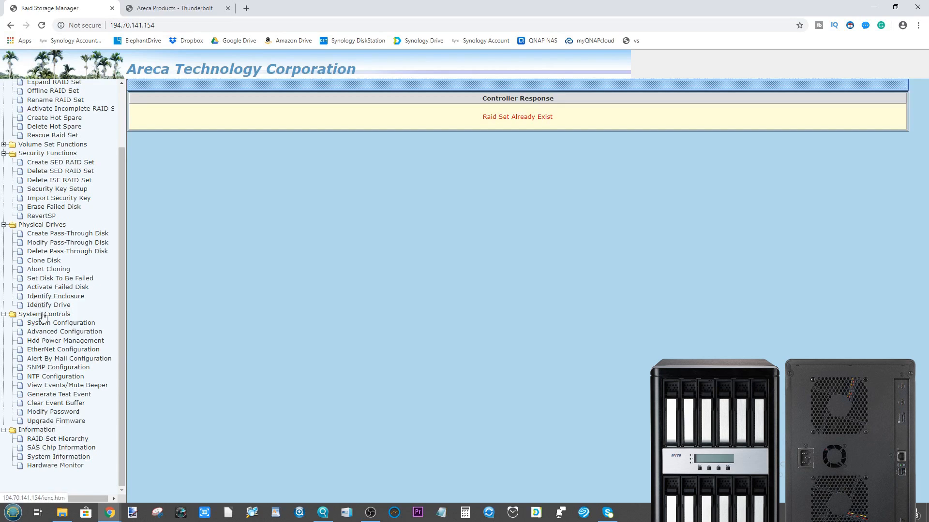
mouse_move(557, 4)
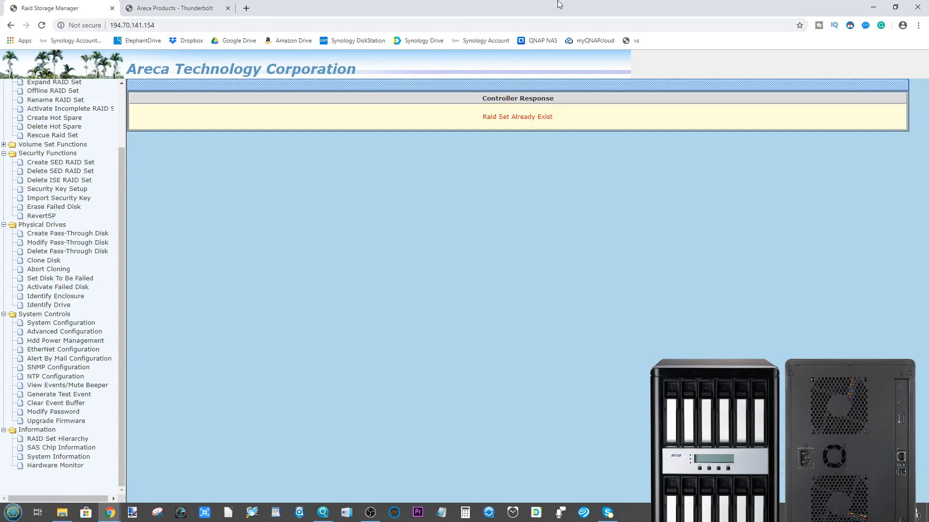
- Glance at the front photo, expand Volume Set Functions, then return to the photo tab
click(175, 8)
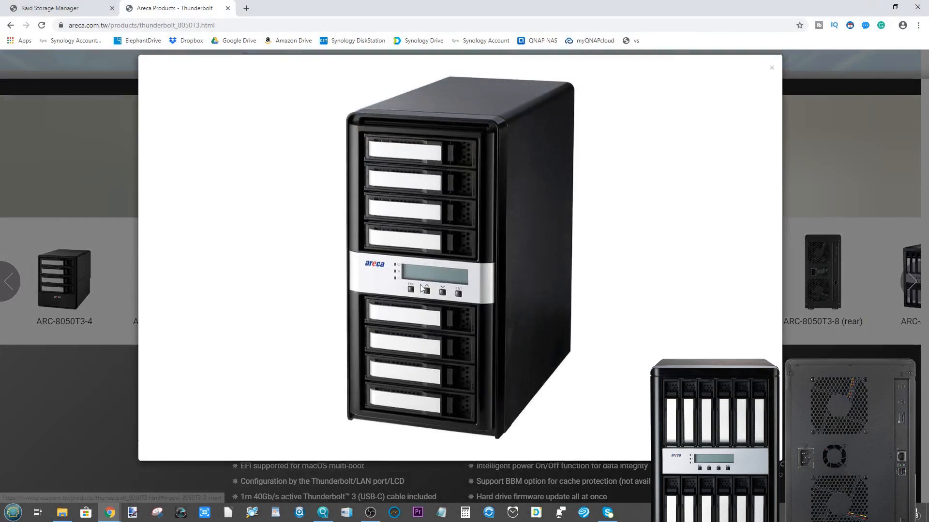
click(56, 9)
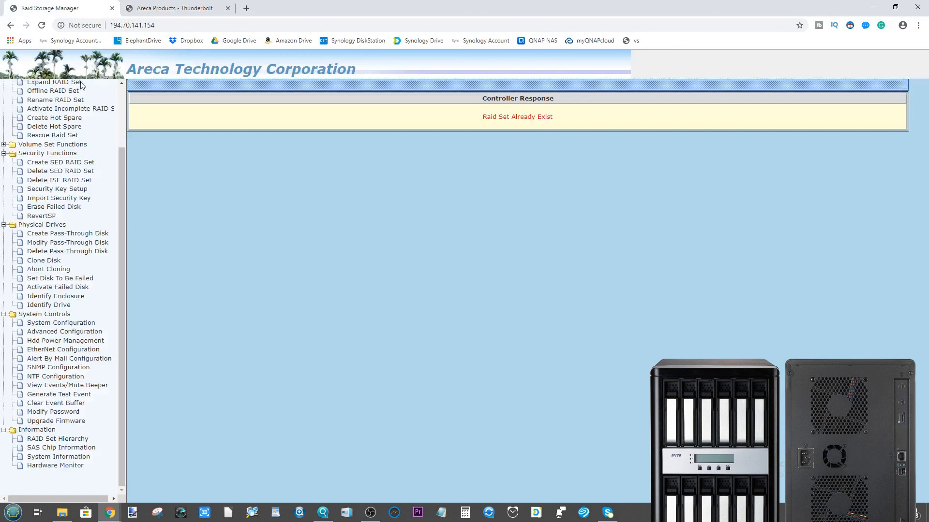
mouse_move(98, 213)
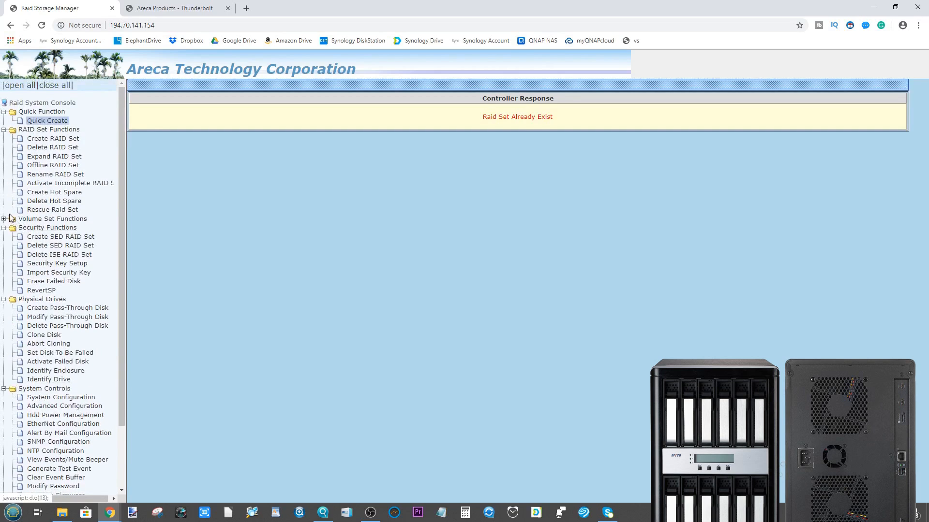
click(4, 219)
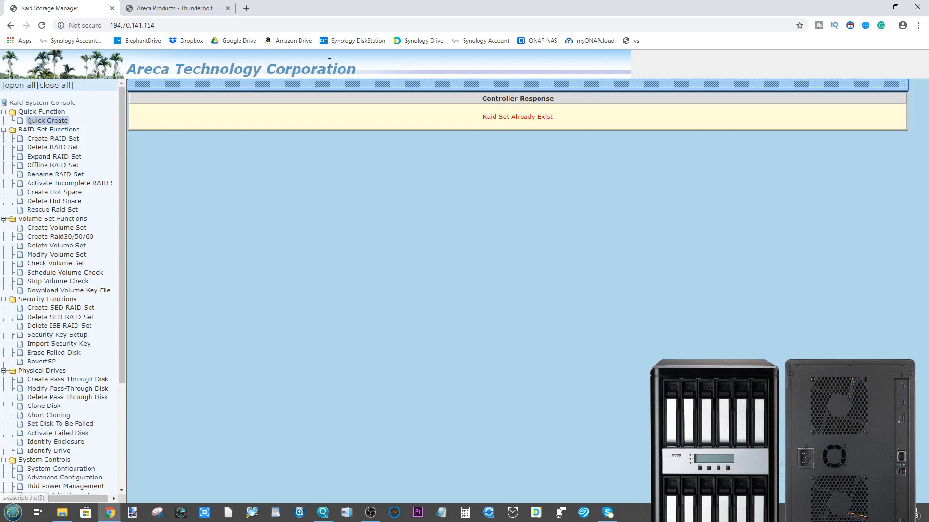
mouse_move(506, 78)
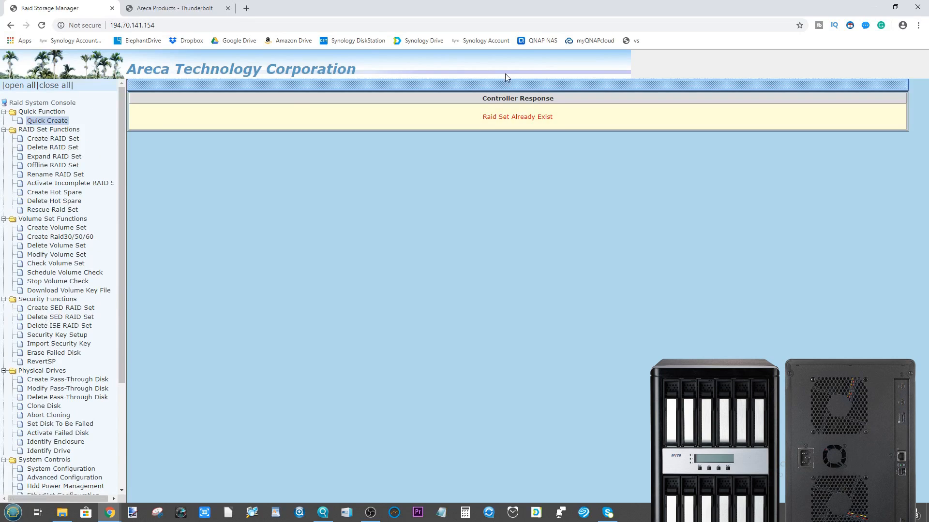
mouse_move(146, 64)
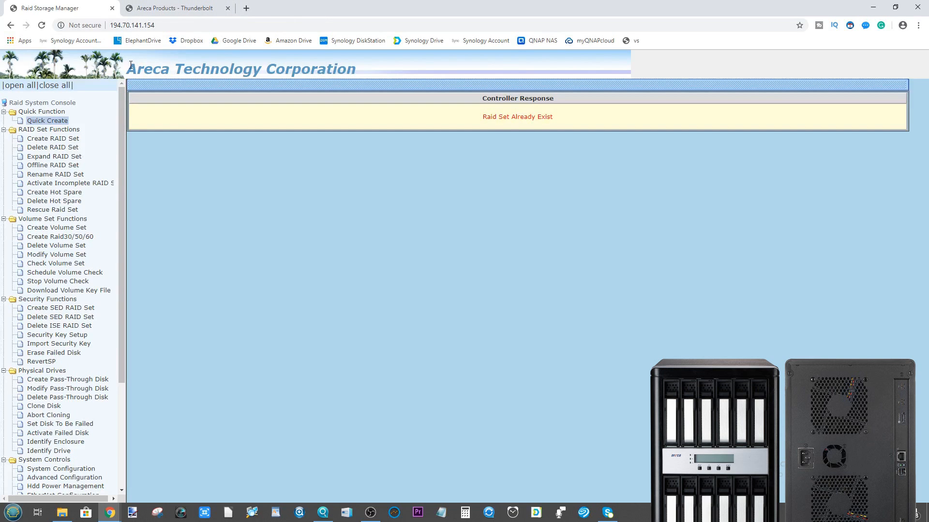
click(175, 9)
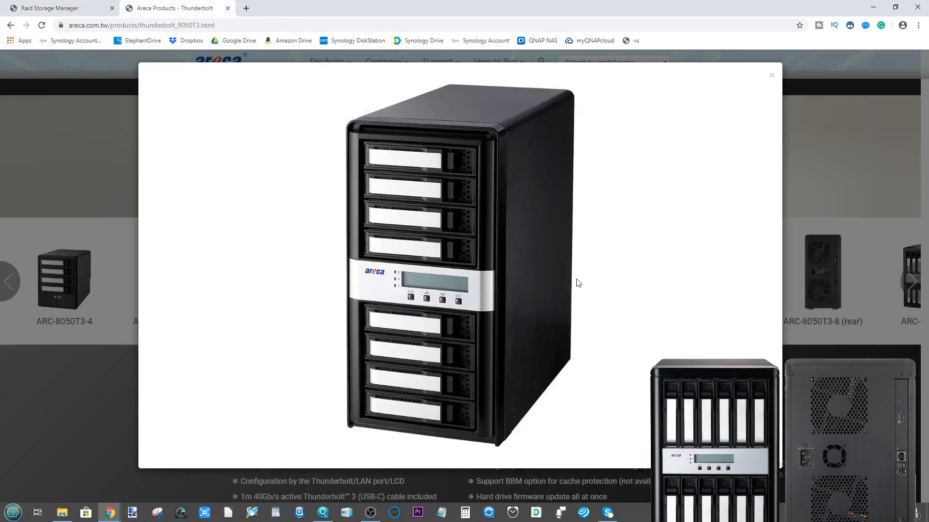
- View and close the ARC-8050T3-4 and ARC-8050T3-6M rear photos
click(771, 74)
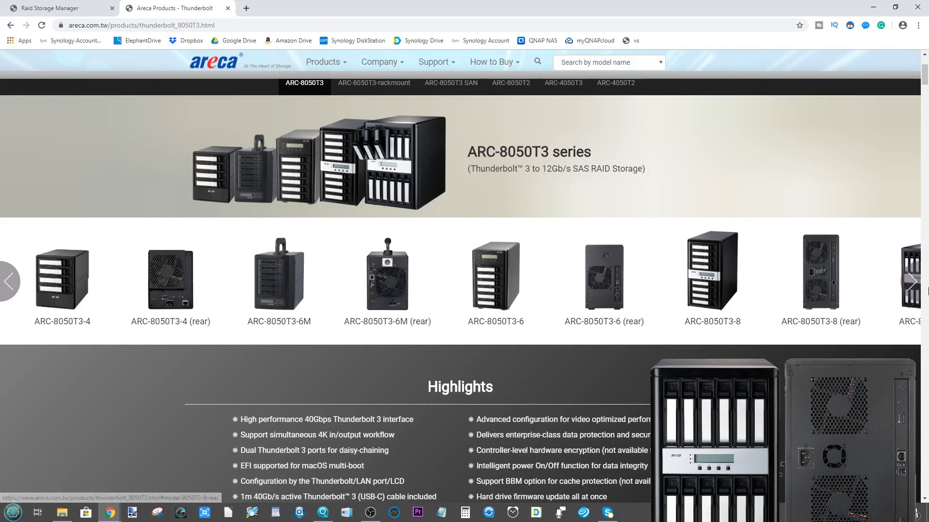
click(914, 291)
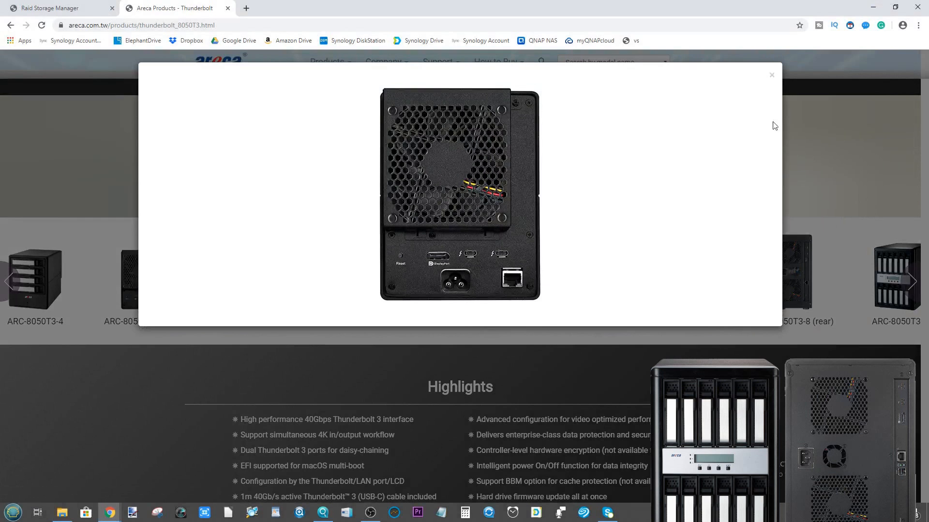
mouse_move(771, 76)
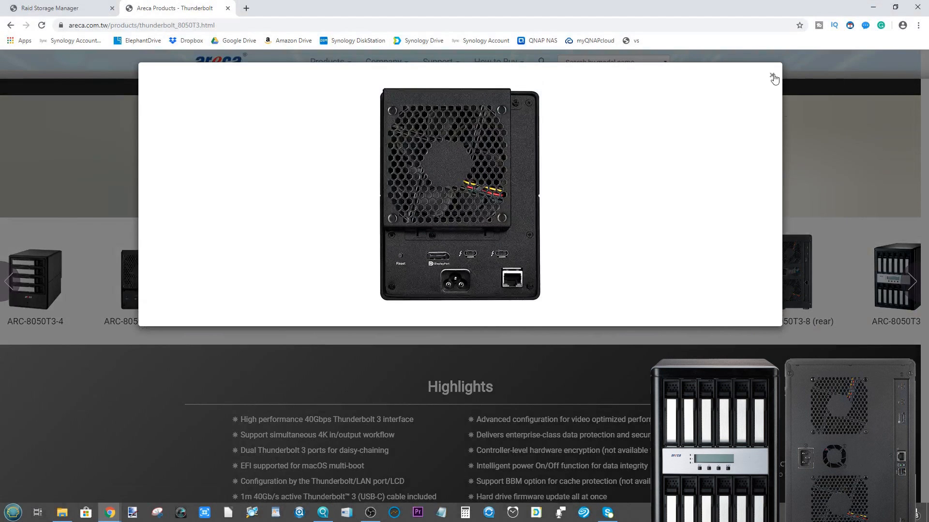
click(773, 77)
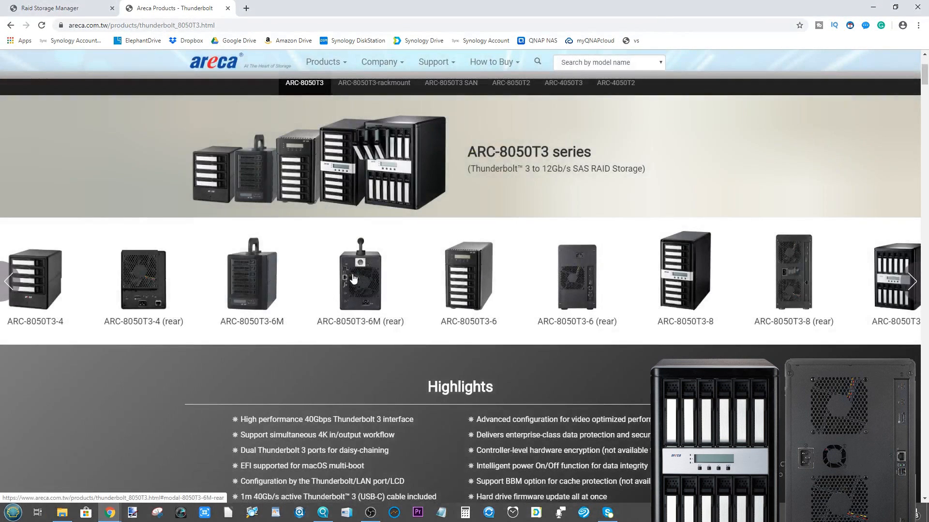
click(354, 280)
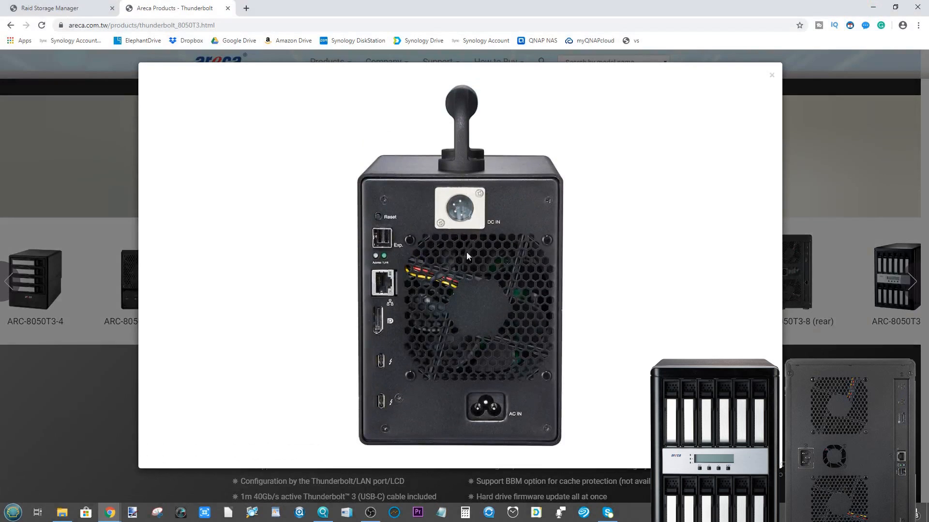
mouse_move(447, 228)
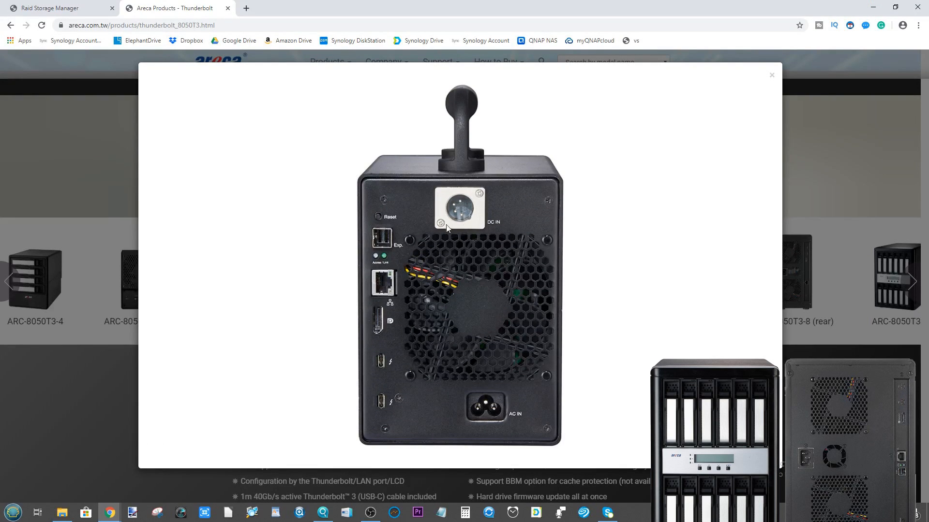
mouse_move(461, 273)
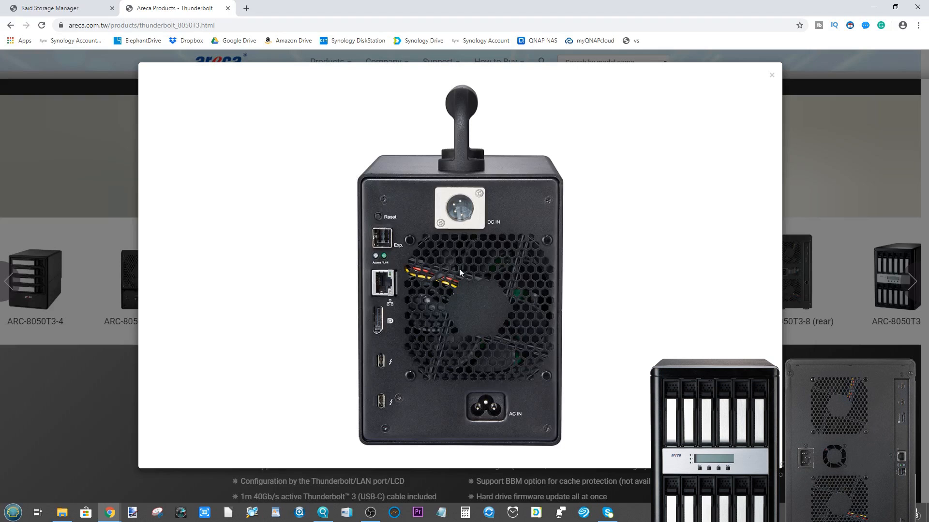
mouse_move(376, 227)
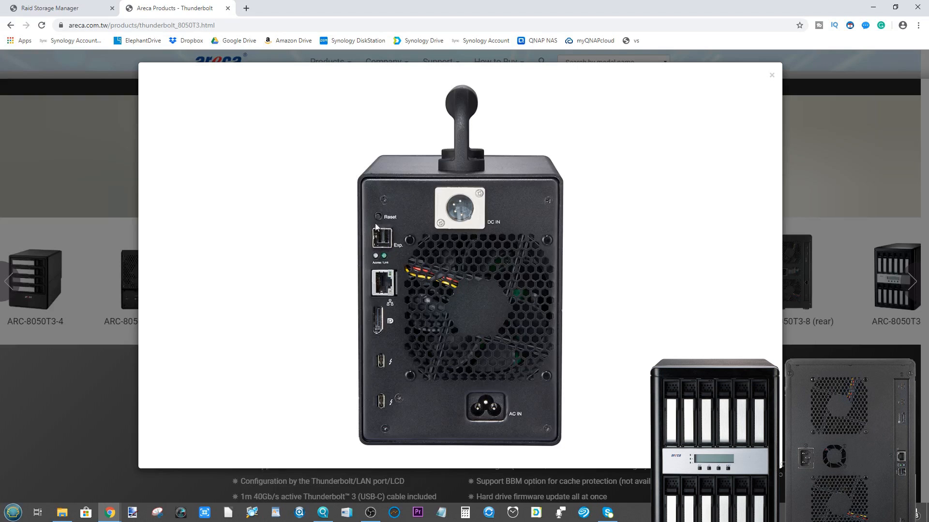
mouse_move(776, 78)
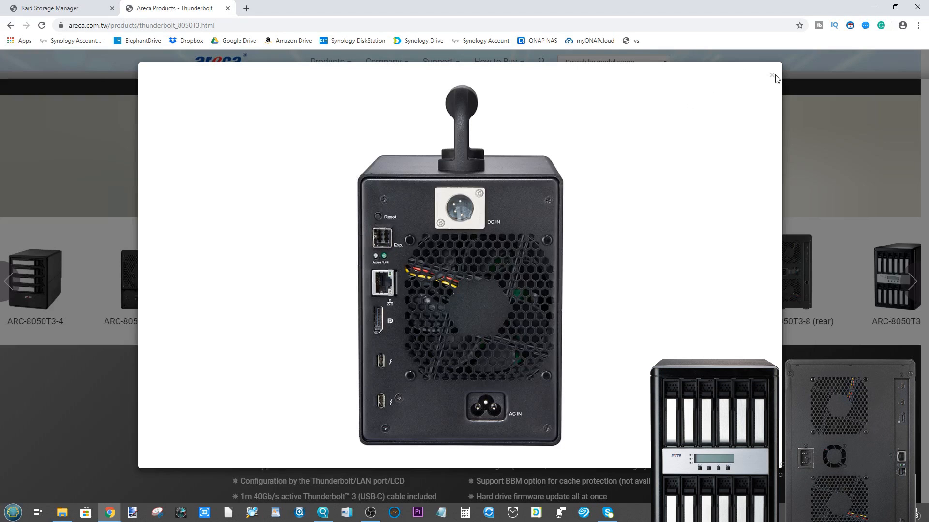
click(771, 75)
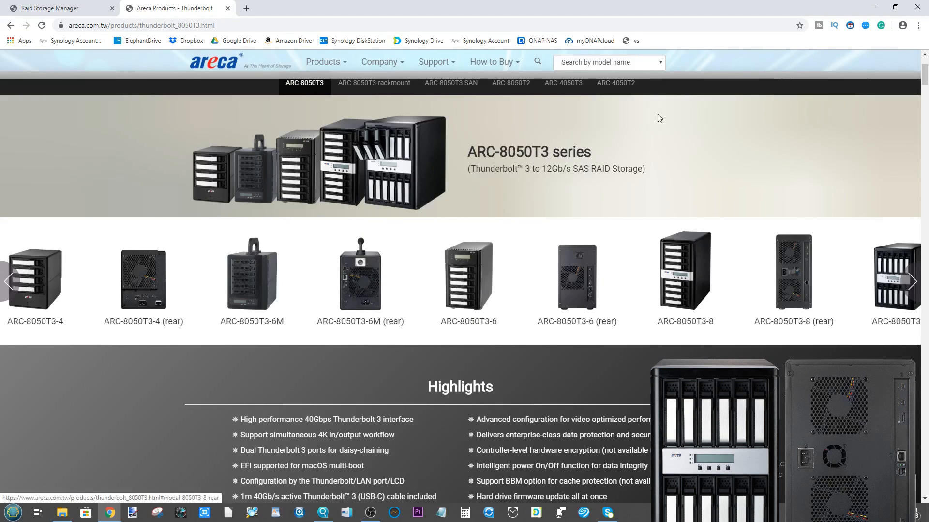